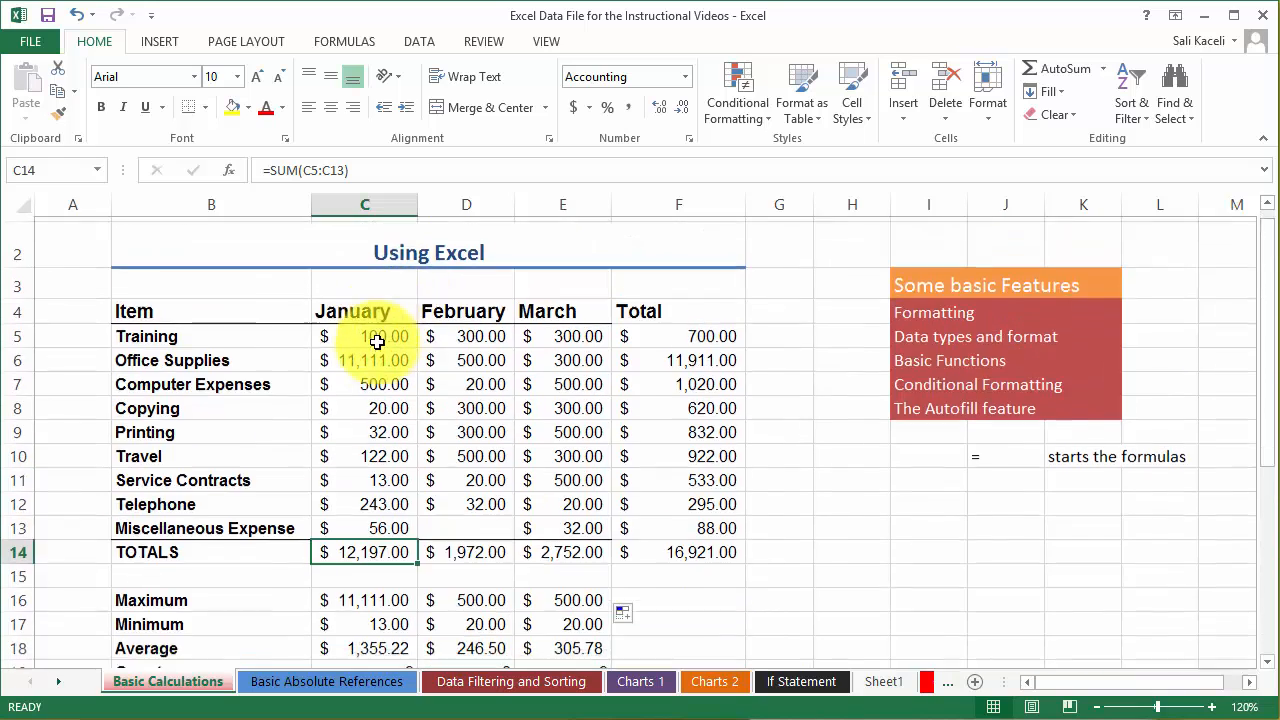
- Scroll down to the payroll table starting at row 22
scroll("down", 3)
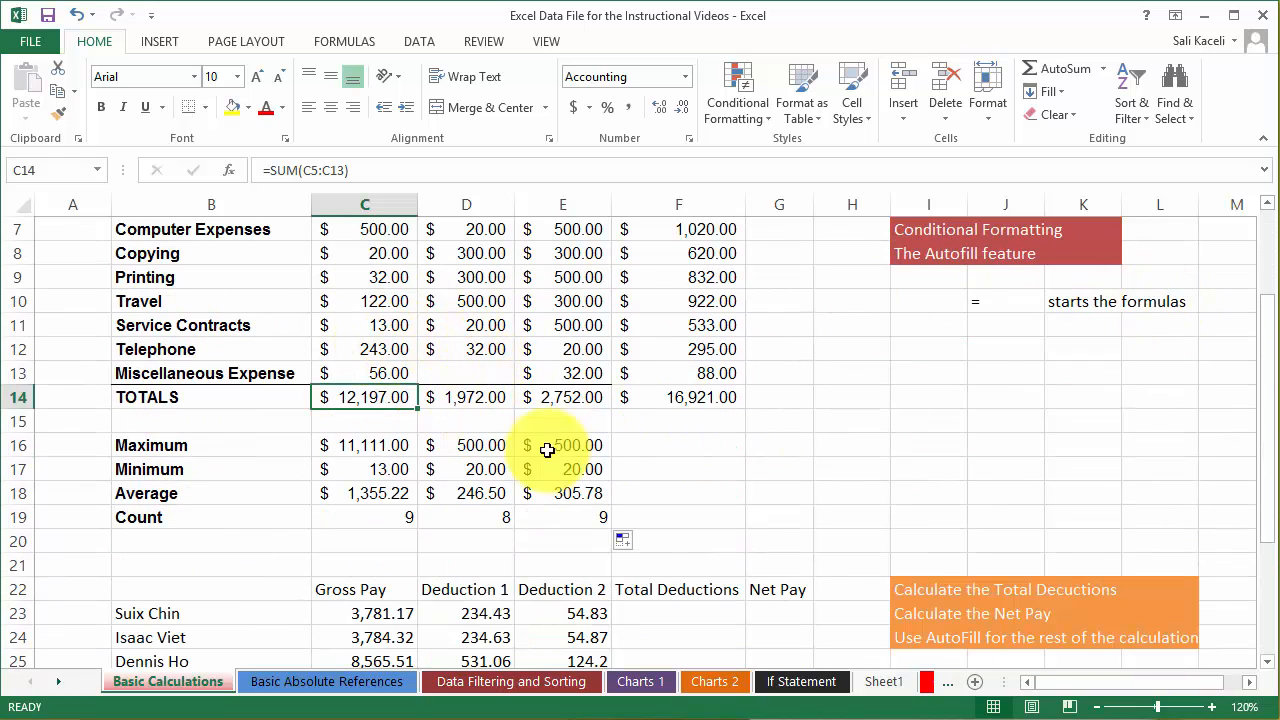
mouse_move(224, 456)
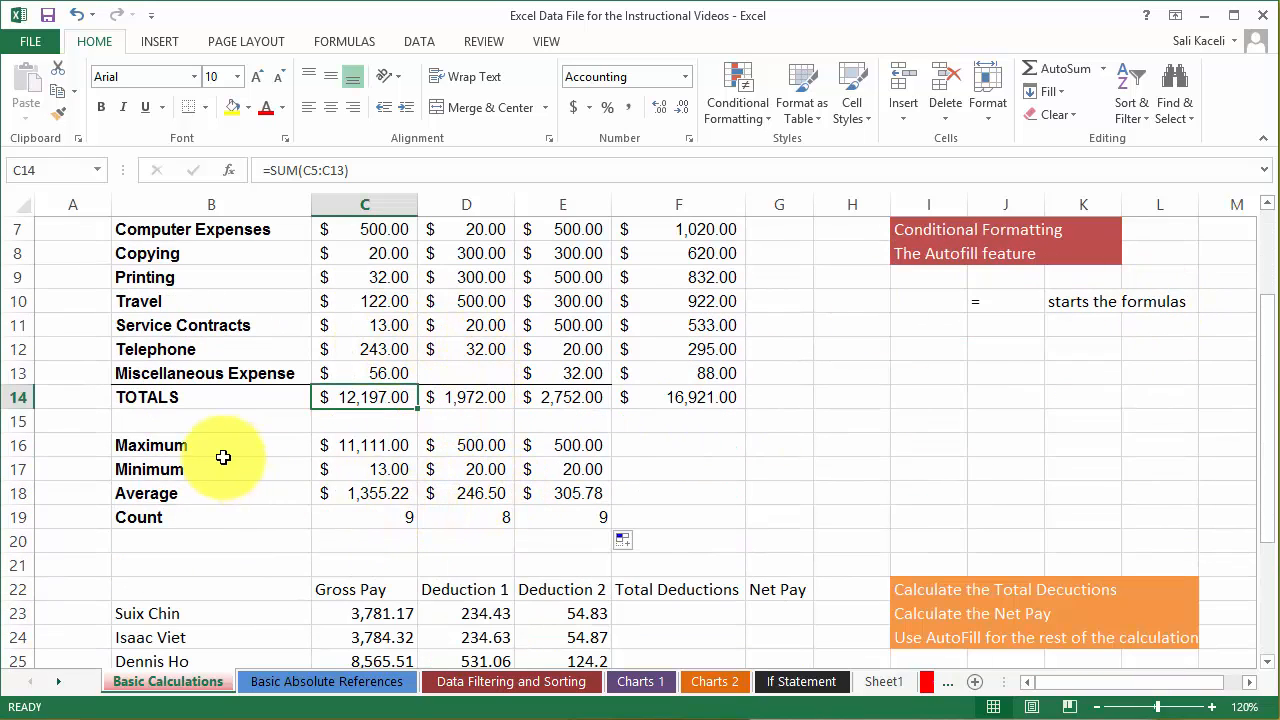
mouse_move(396, 518)
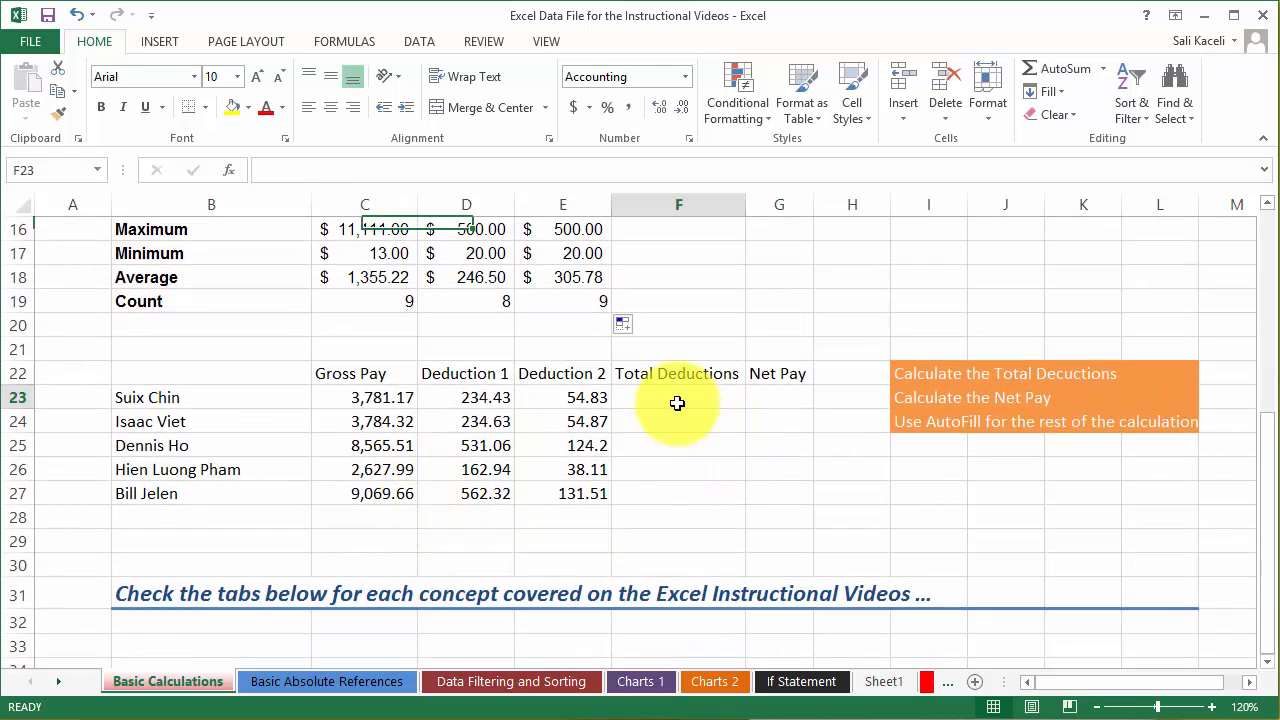
- Select the first employee's Total Deductions and Net Pay cells in the payroll table
left_click(678, 396)
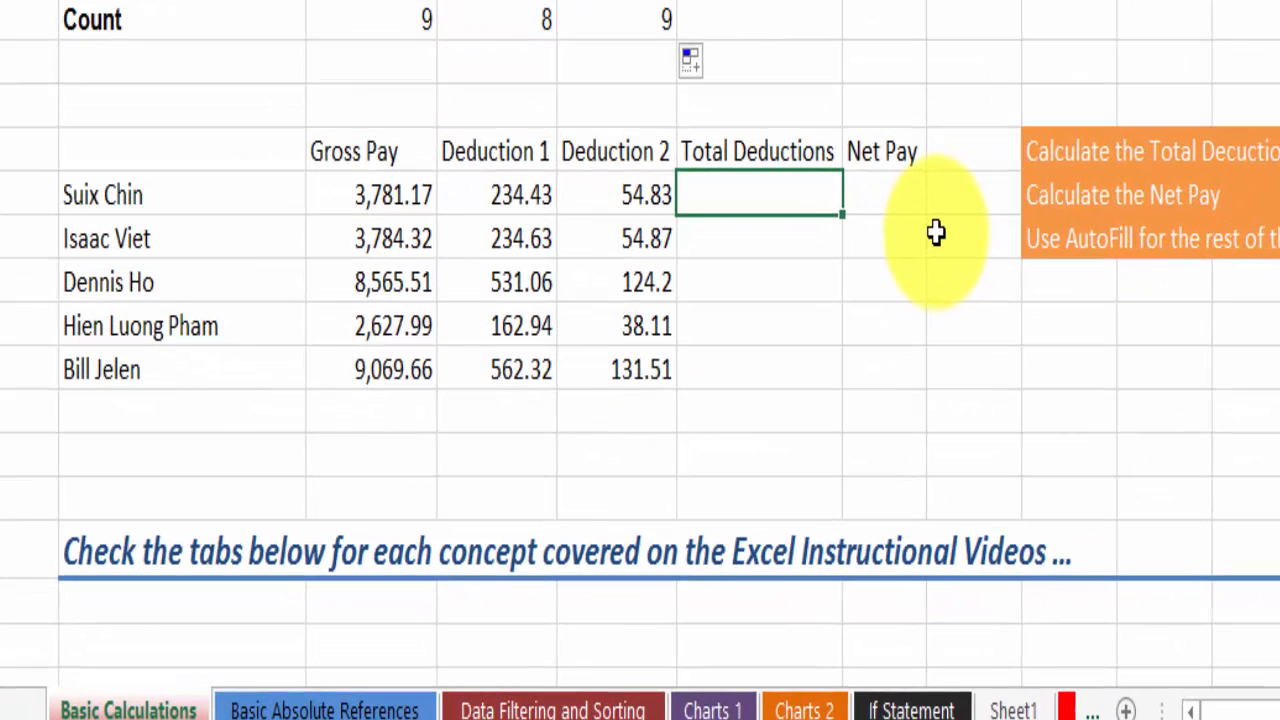
mouse_move(686, 322)
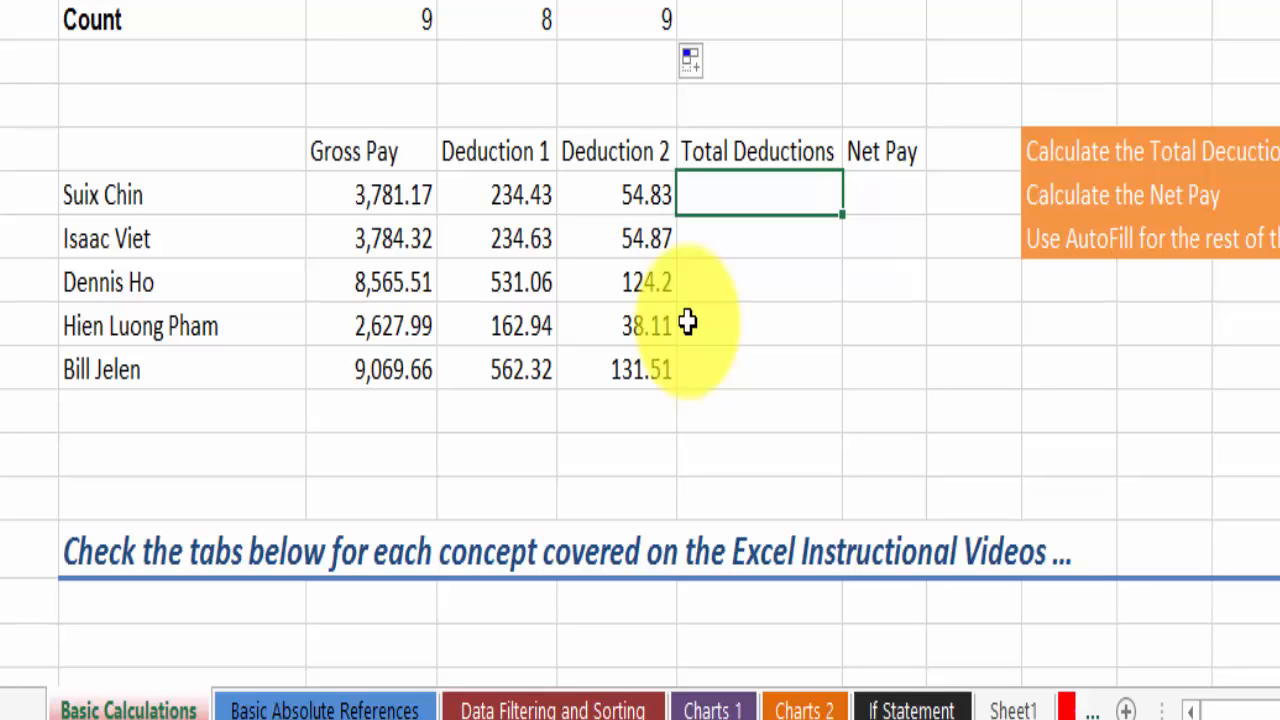
mouse_move(402, 170)
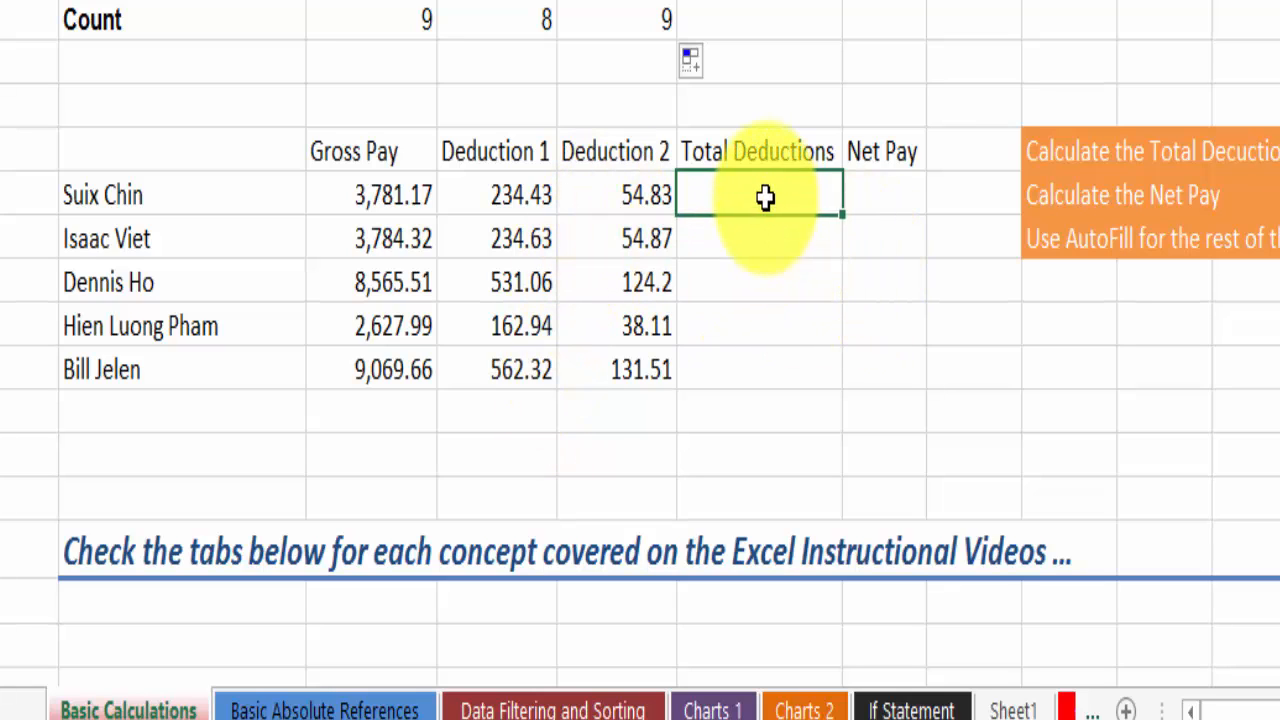
mouse_move(812, 212)
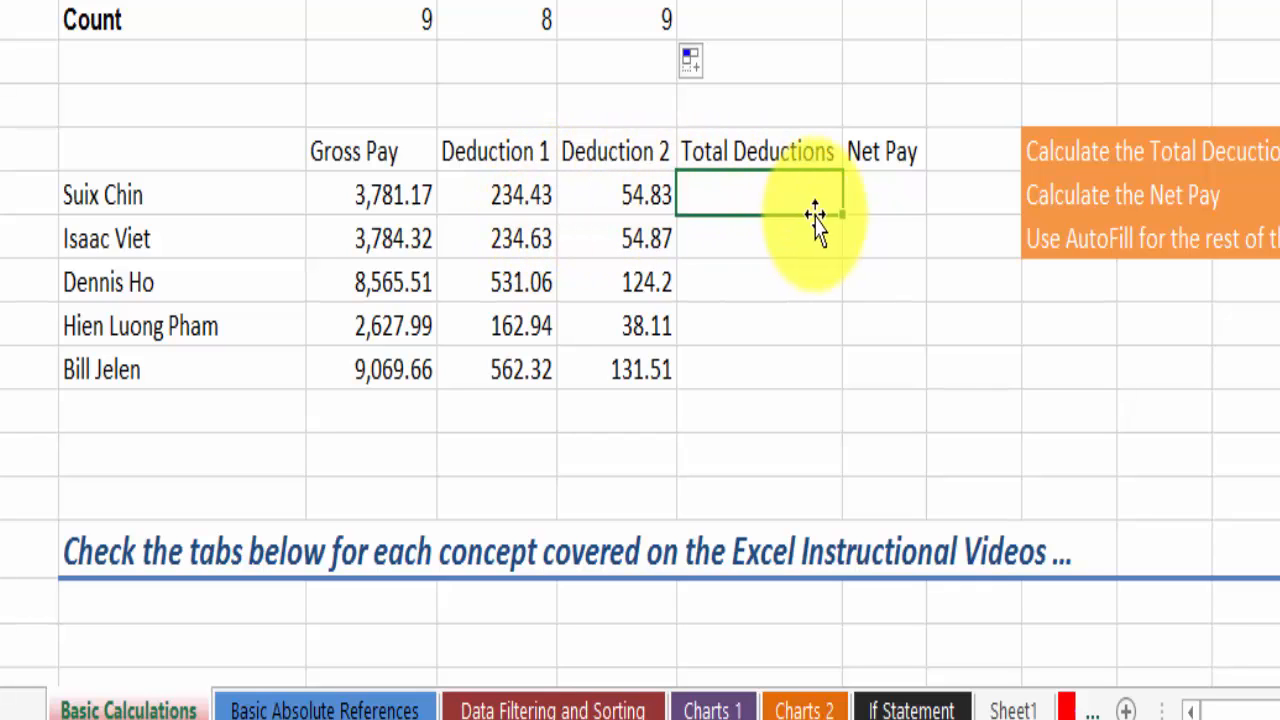
left_click(900, 194)
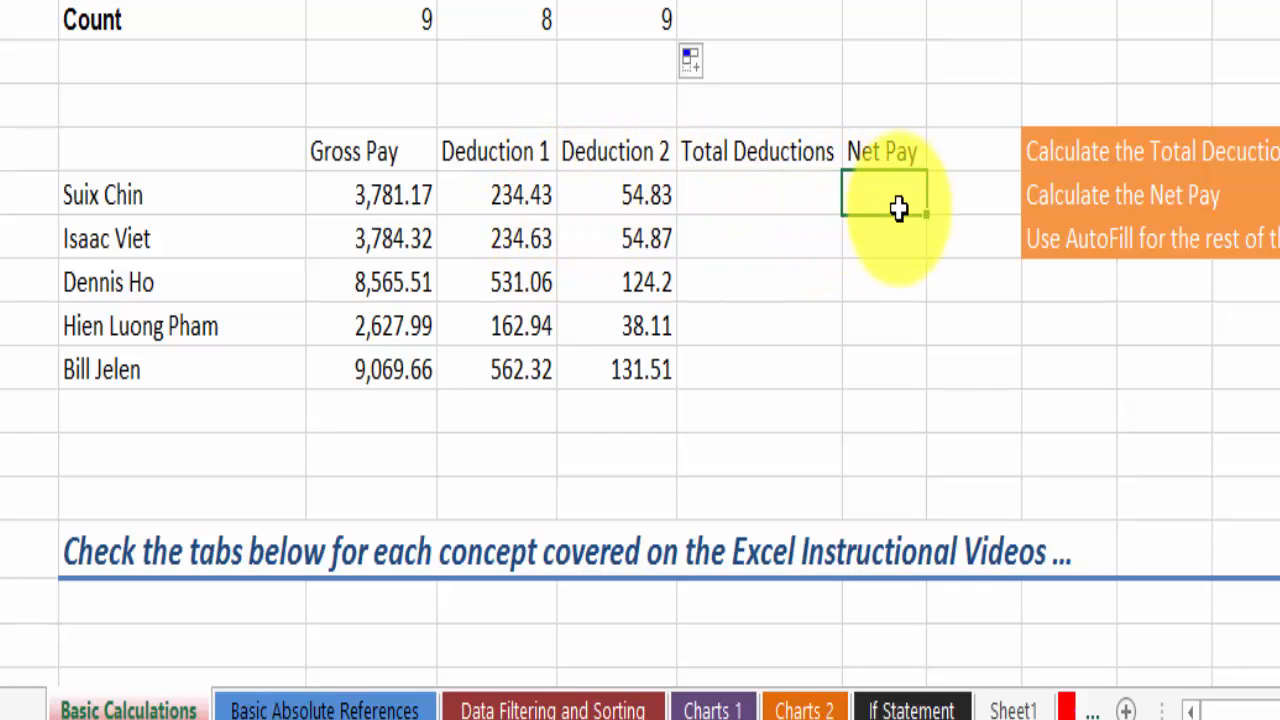
mouse_move(444, 204)
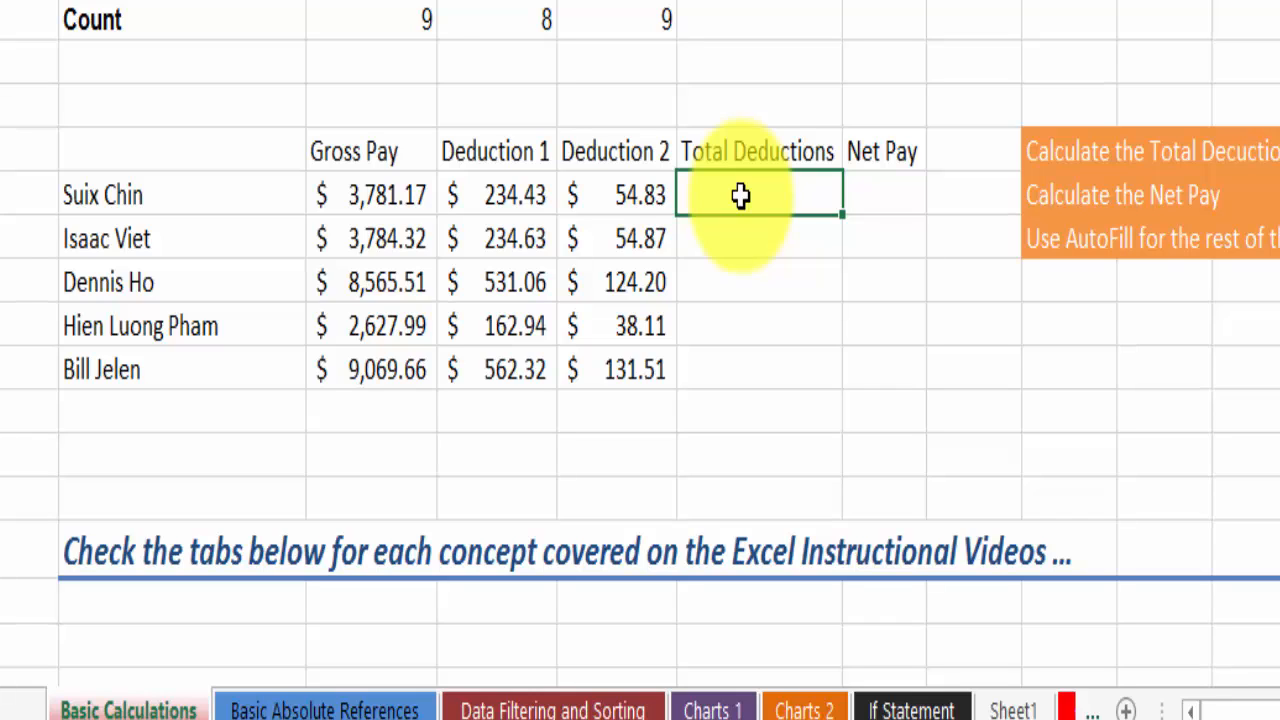
- Enter =SUM(D23:E23) in F23 to total the first employee's two deductions
type("=")
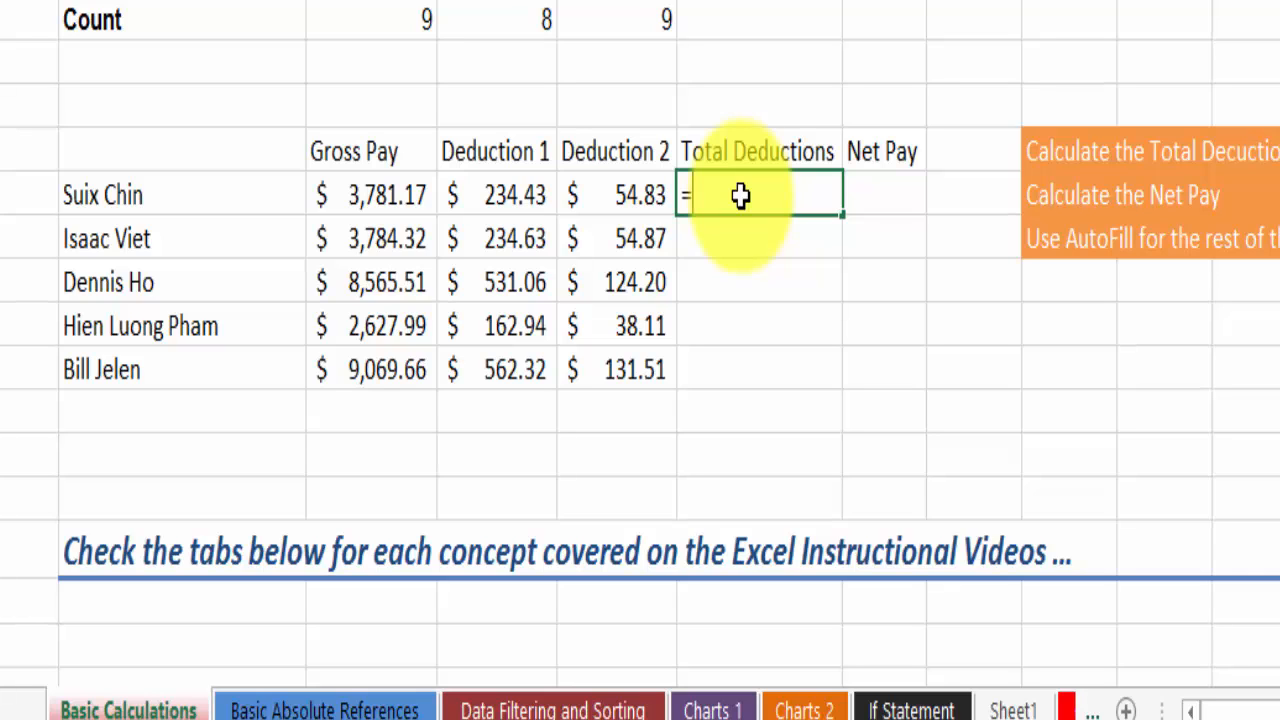
type("sum")
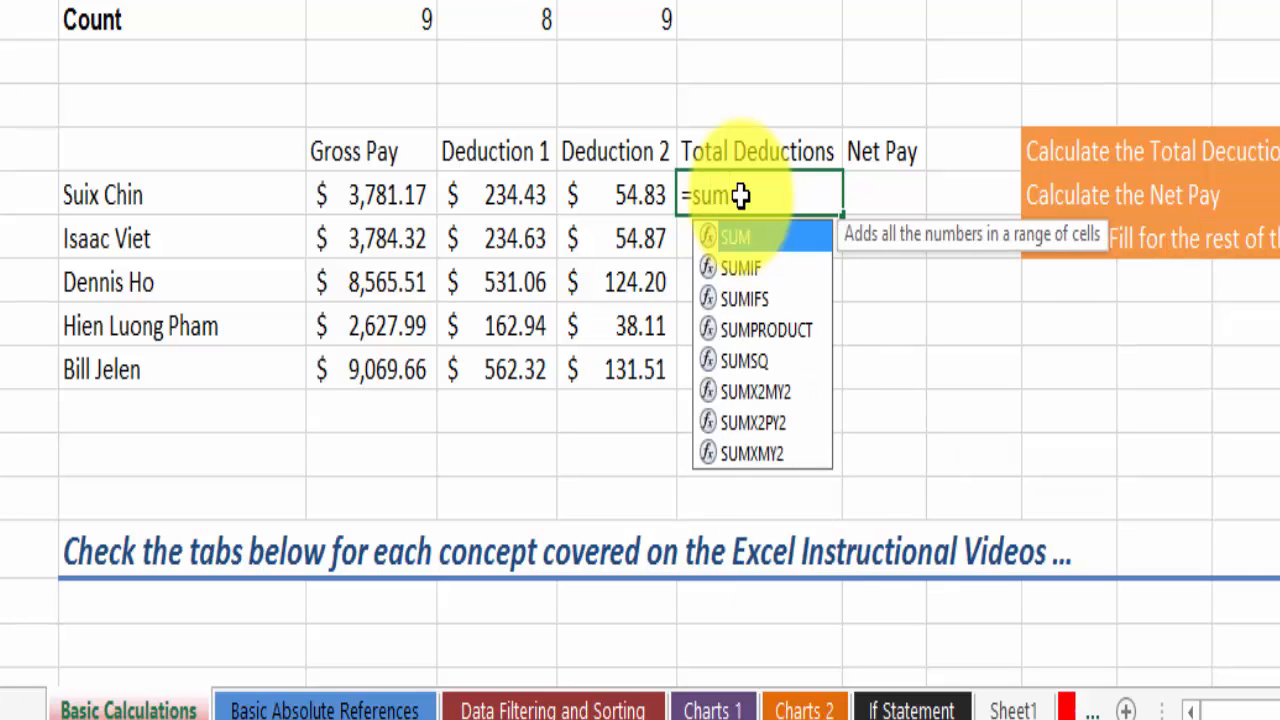
left_click(510, 194)
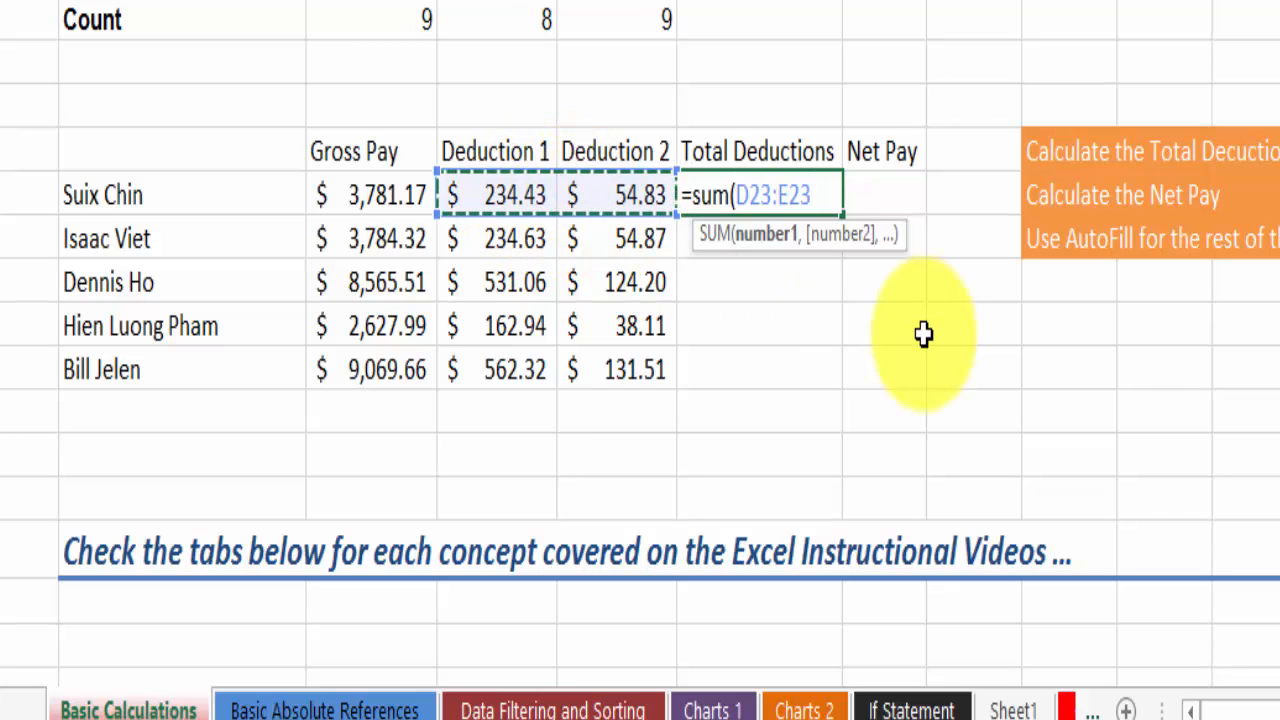
mouse_move(490, 190)
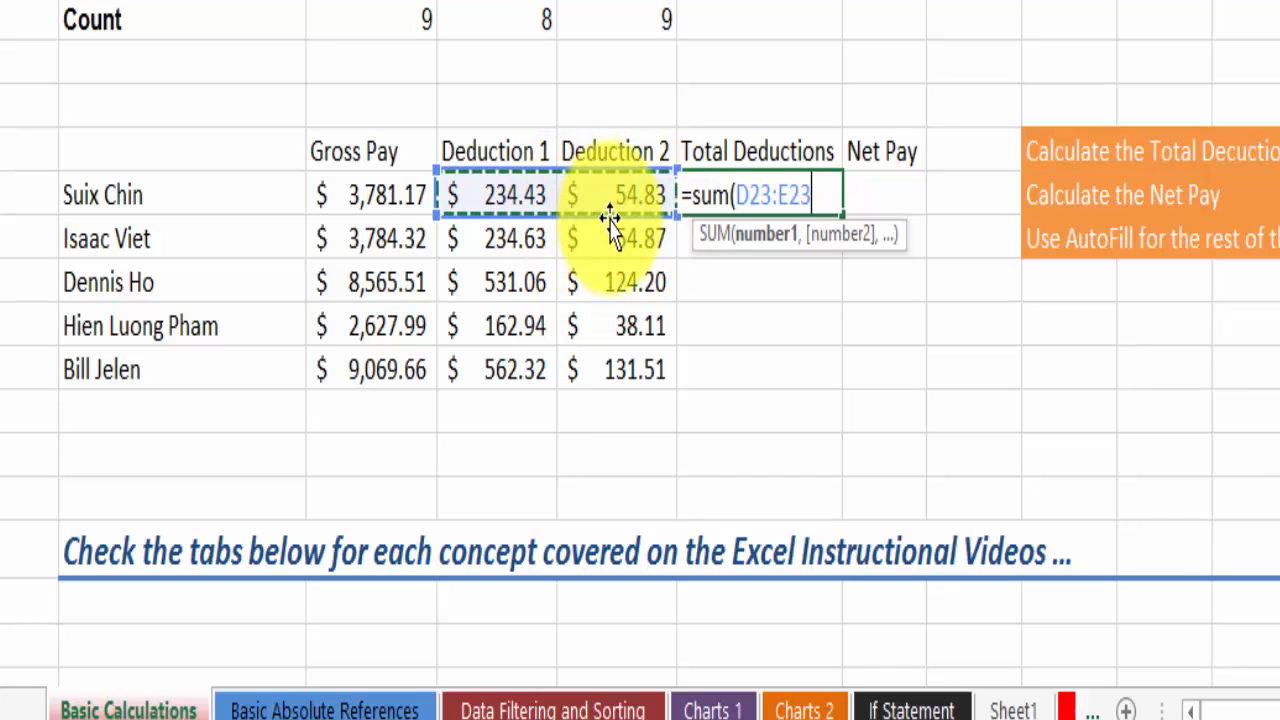
mouse_move(668, 206)
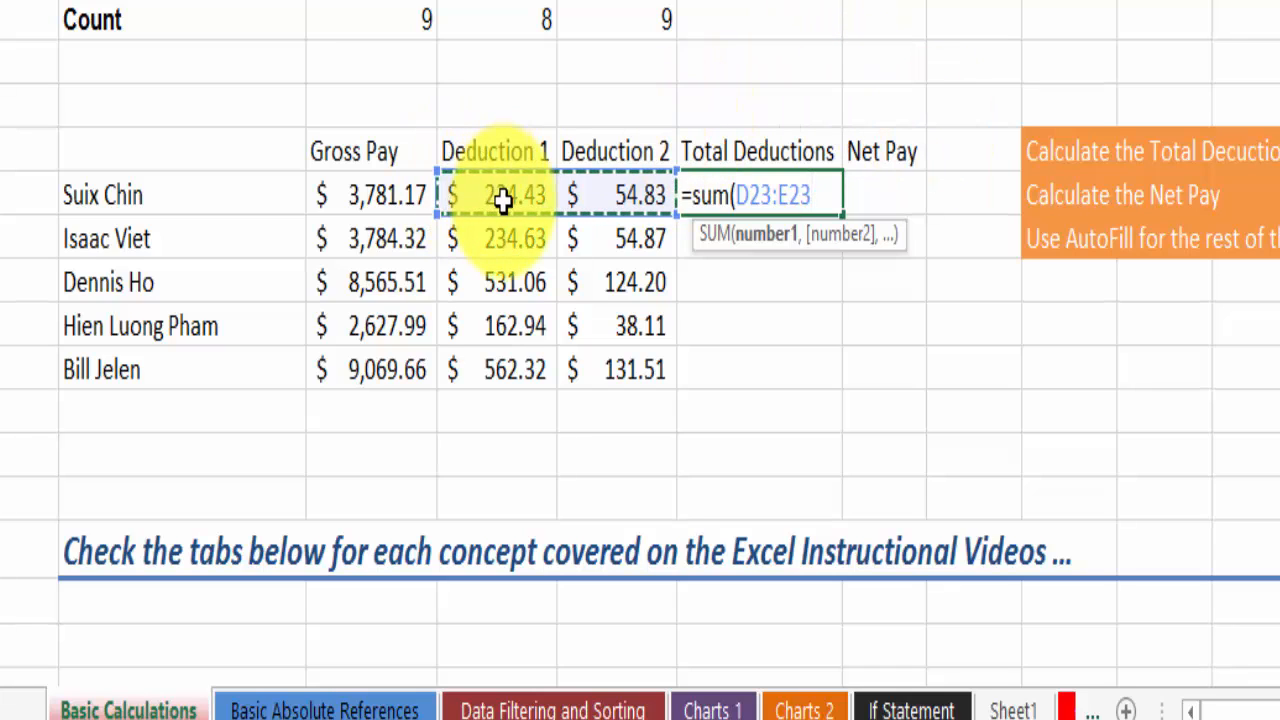
mouse_move(1092, 280)
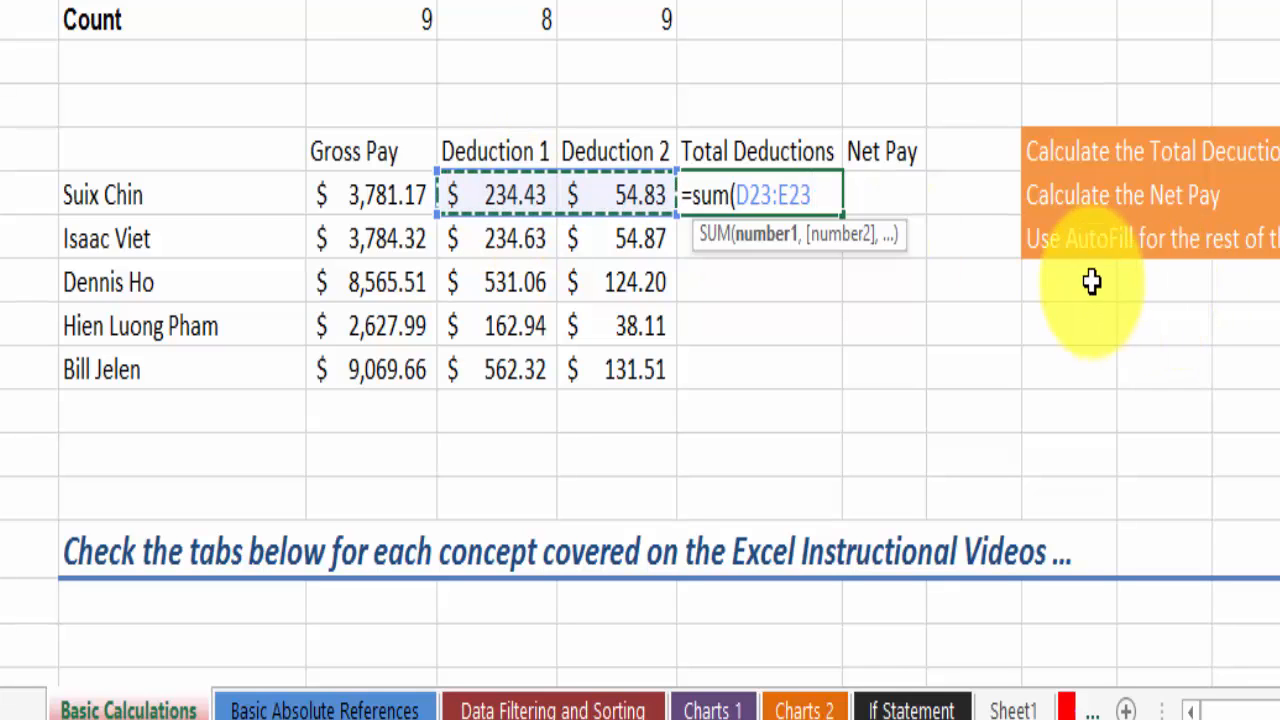
key("Enter")
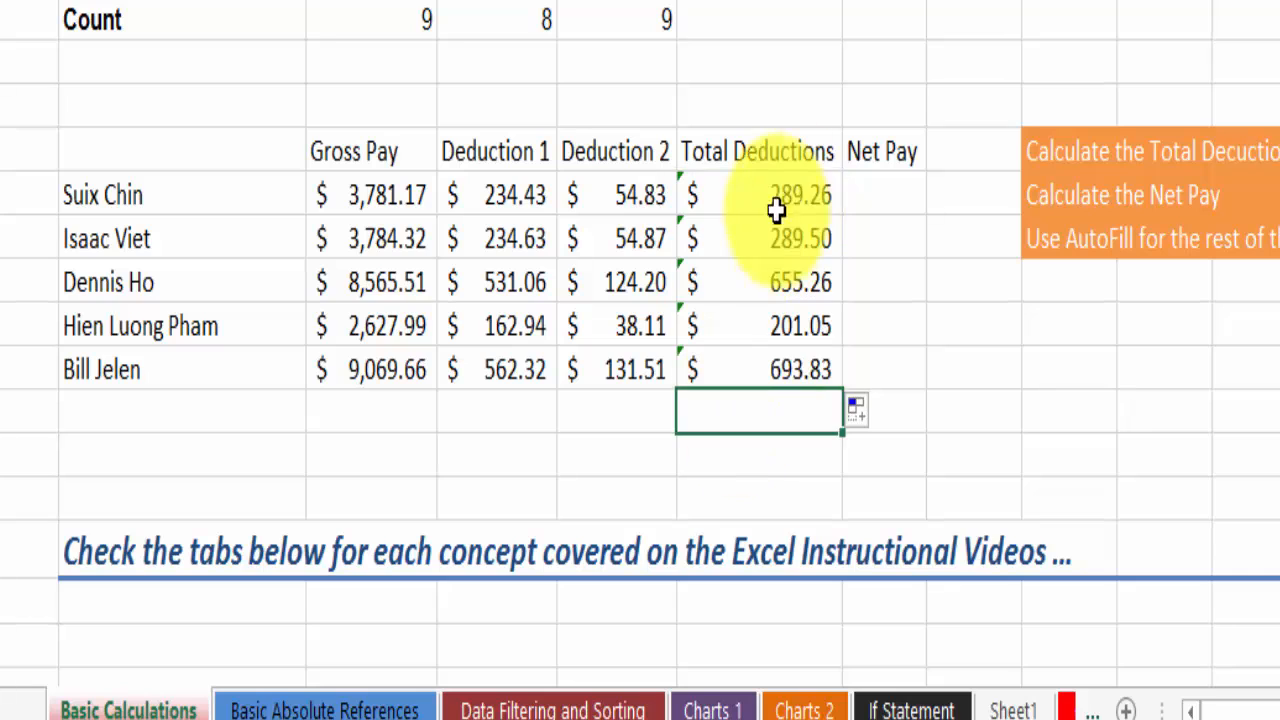
- Enter =C23-F23 in G23 as the first employee's Gross Pay minus Total Deductions
left_click(764, 194)
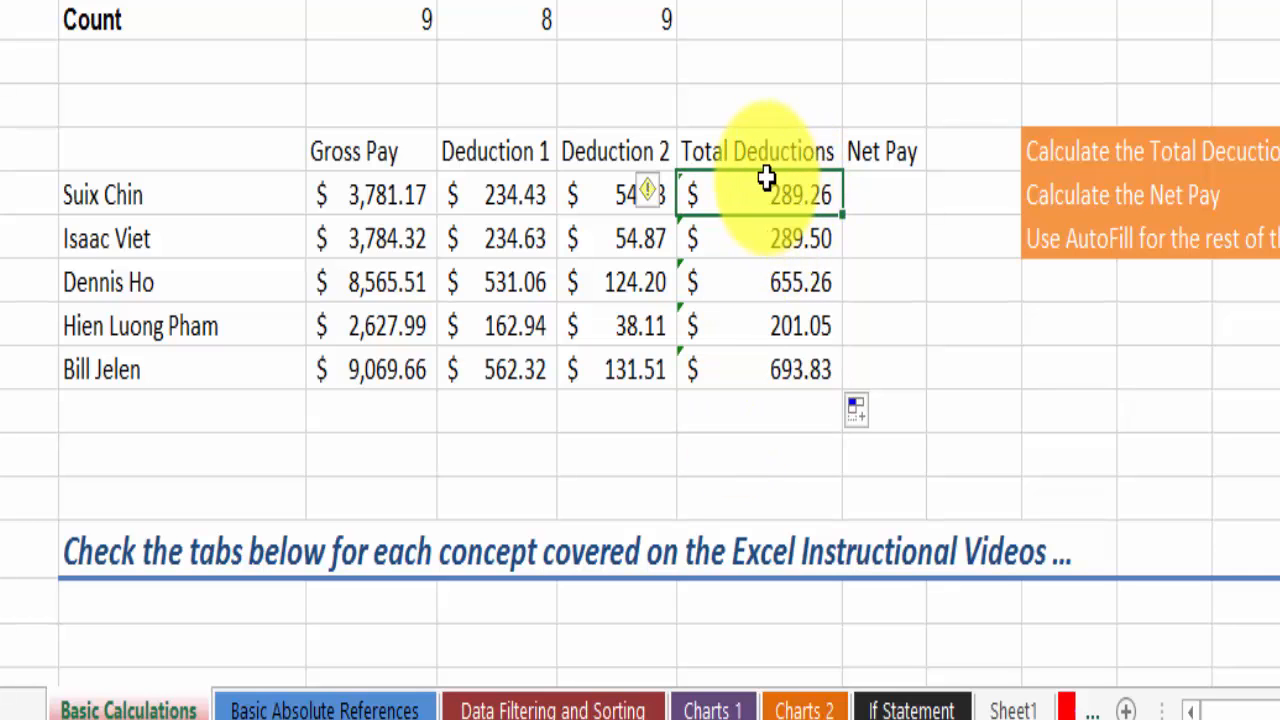
mouse_move(408, 184)
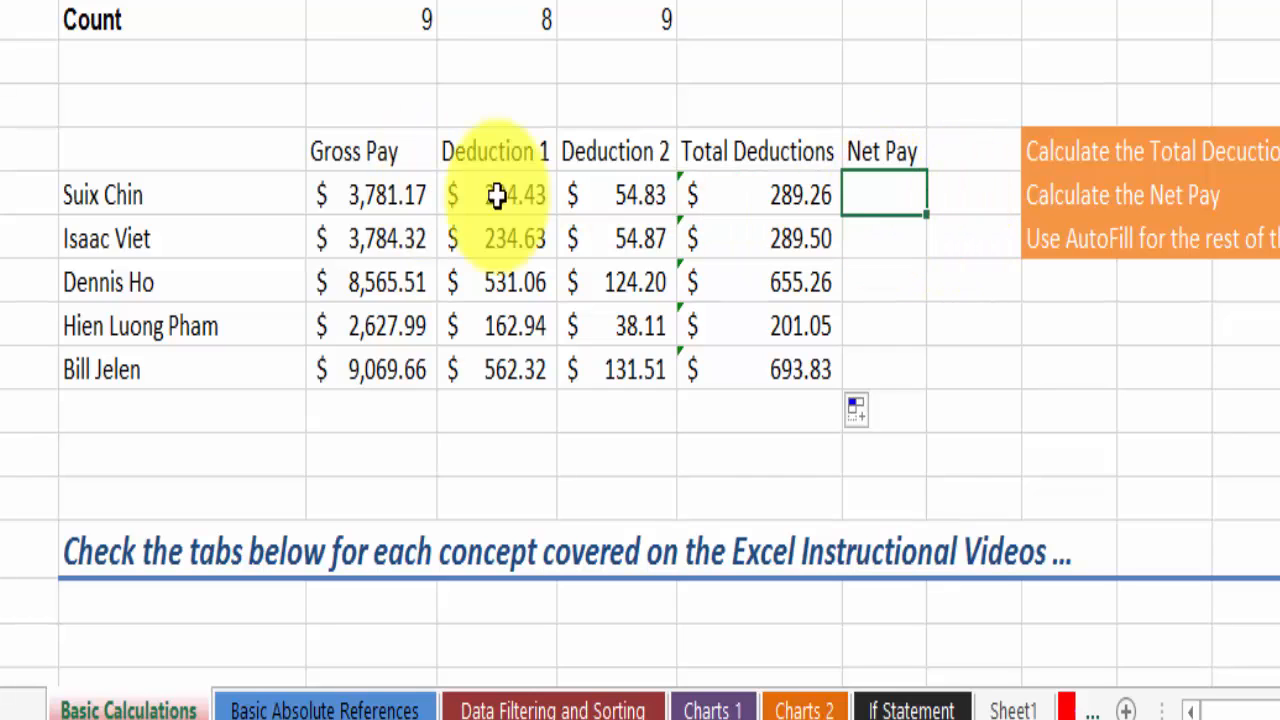
mouse_move(862, 208)
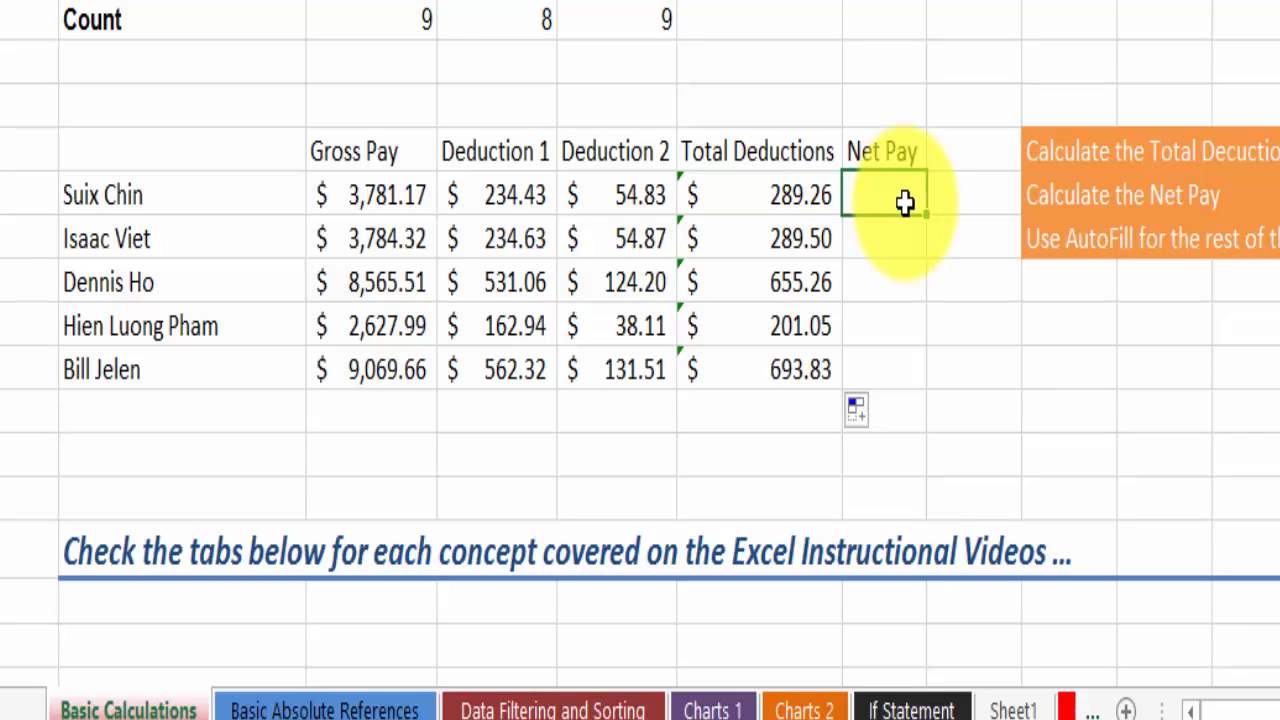
type("=")
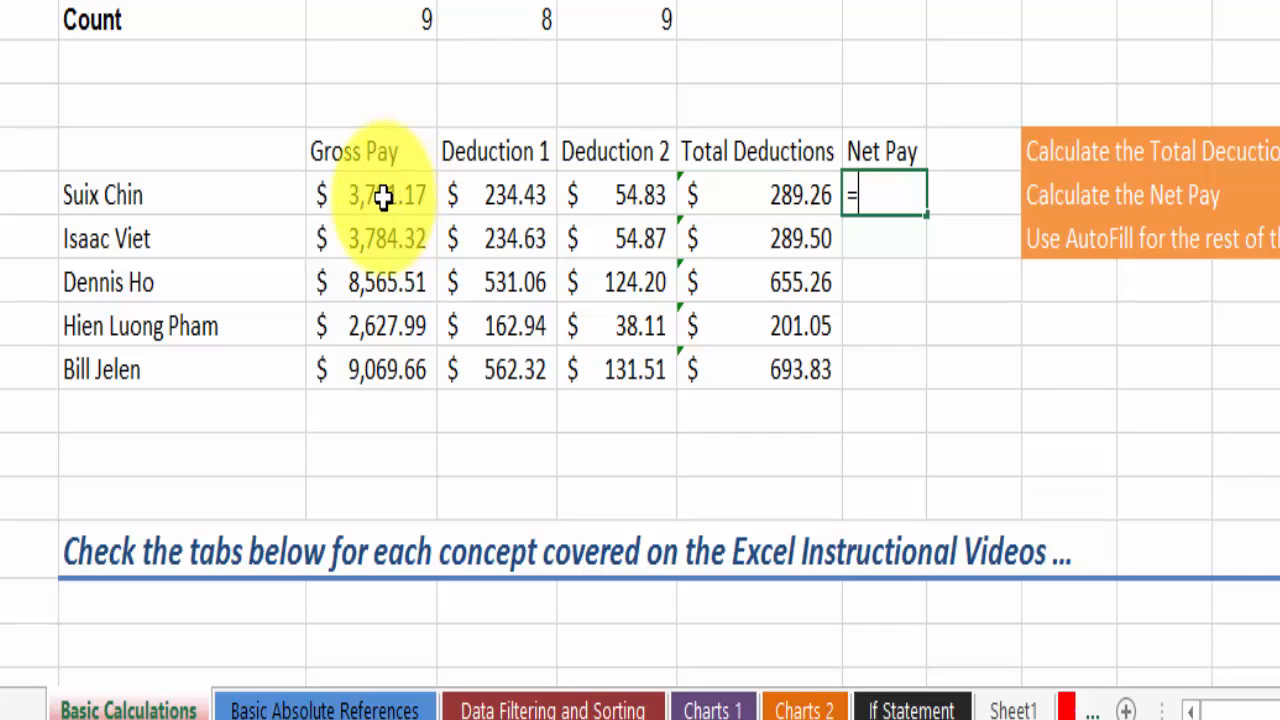
left_click(384, 196)
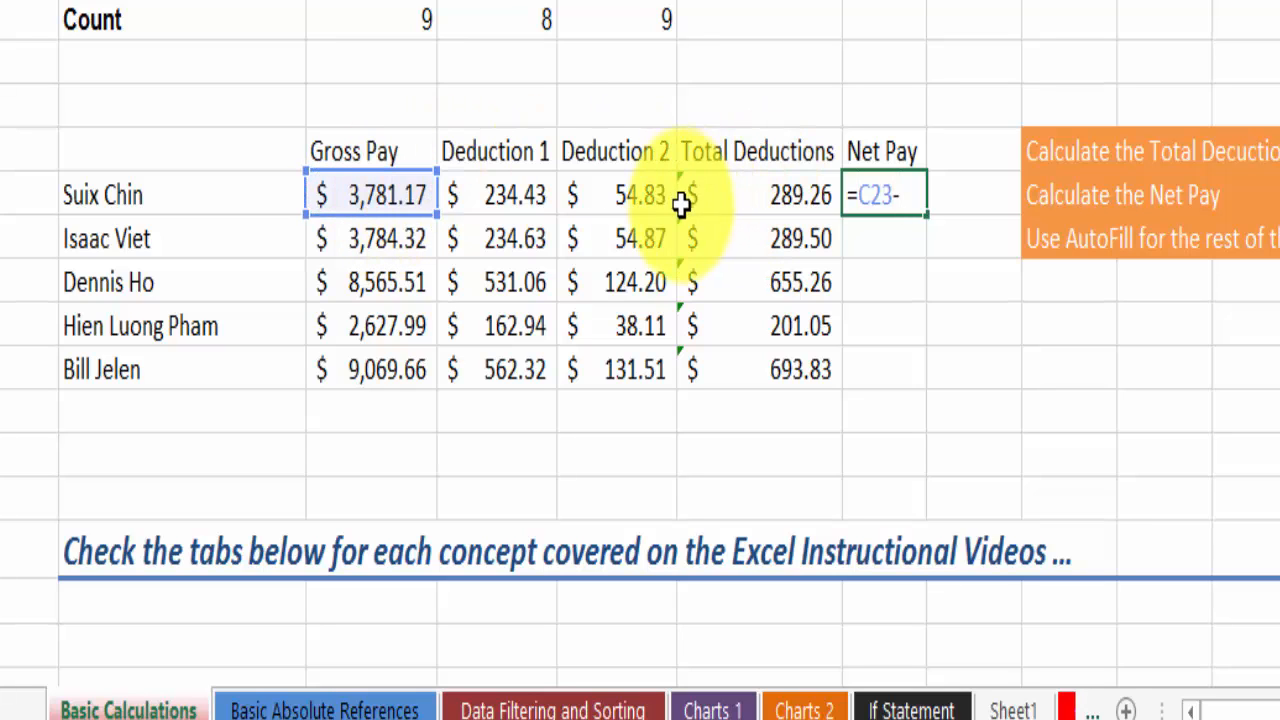
mouse_move(752, 194)
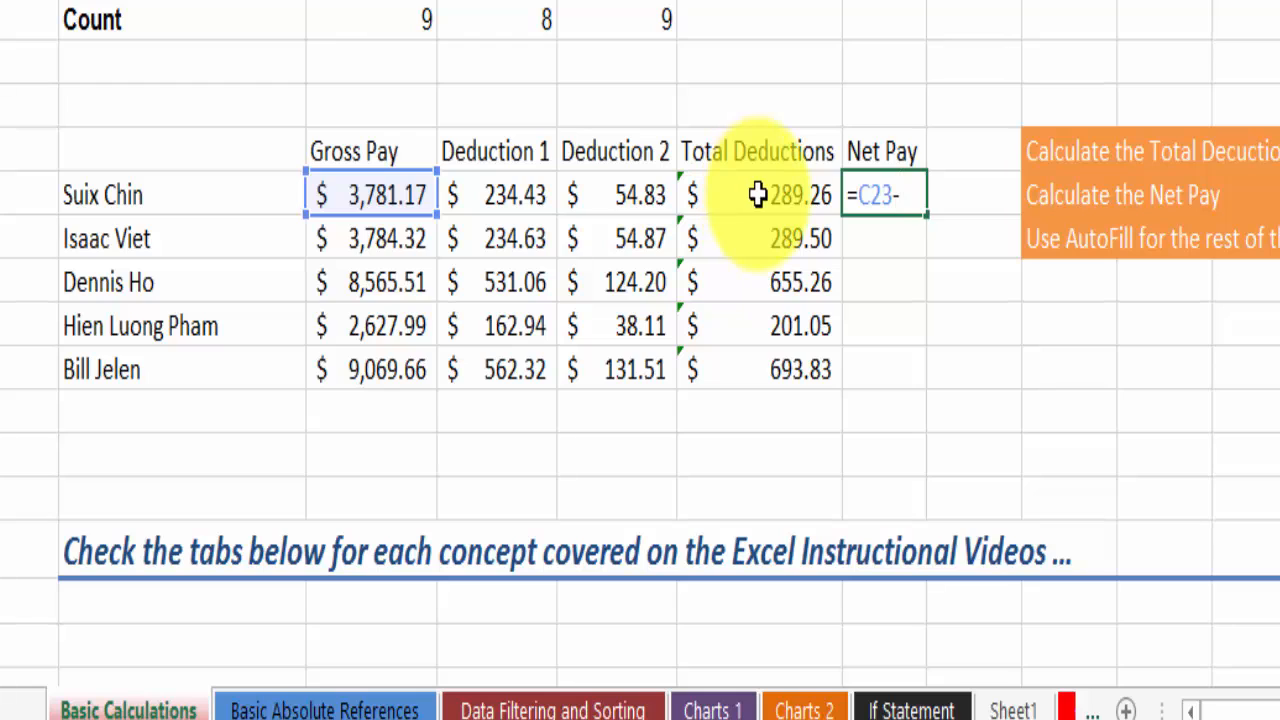
left_click(756, 194)
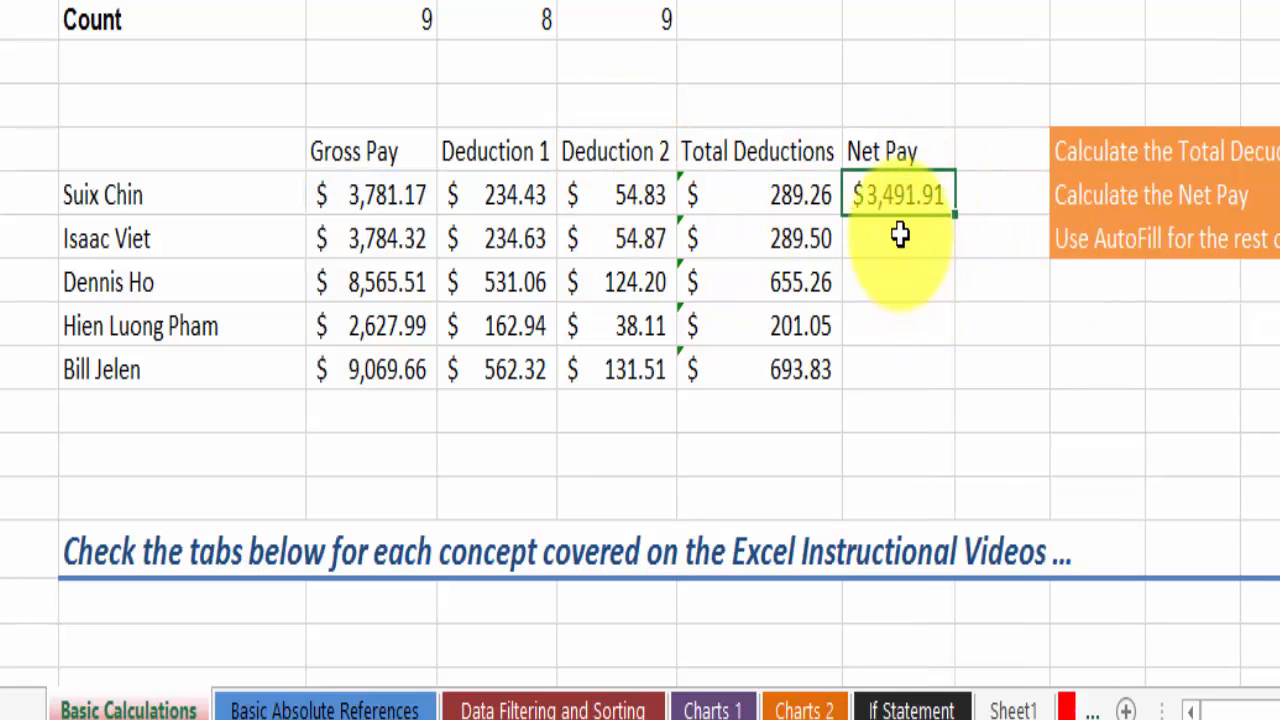
mouse_move(904, 238)
type("=")
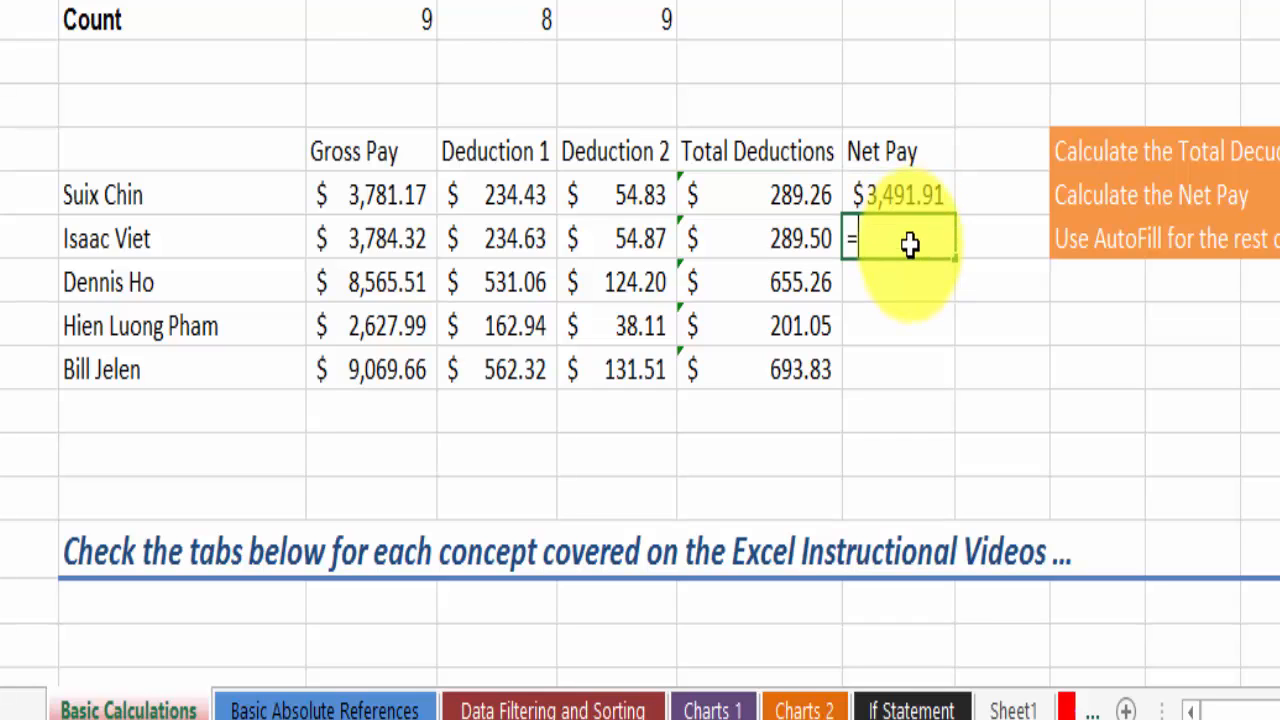
- Enter =C24-F24 for the second employee's Net Pay
left_click(380, 238)
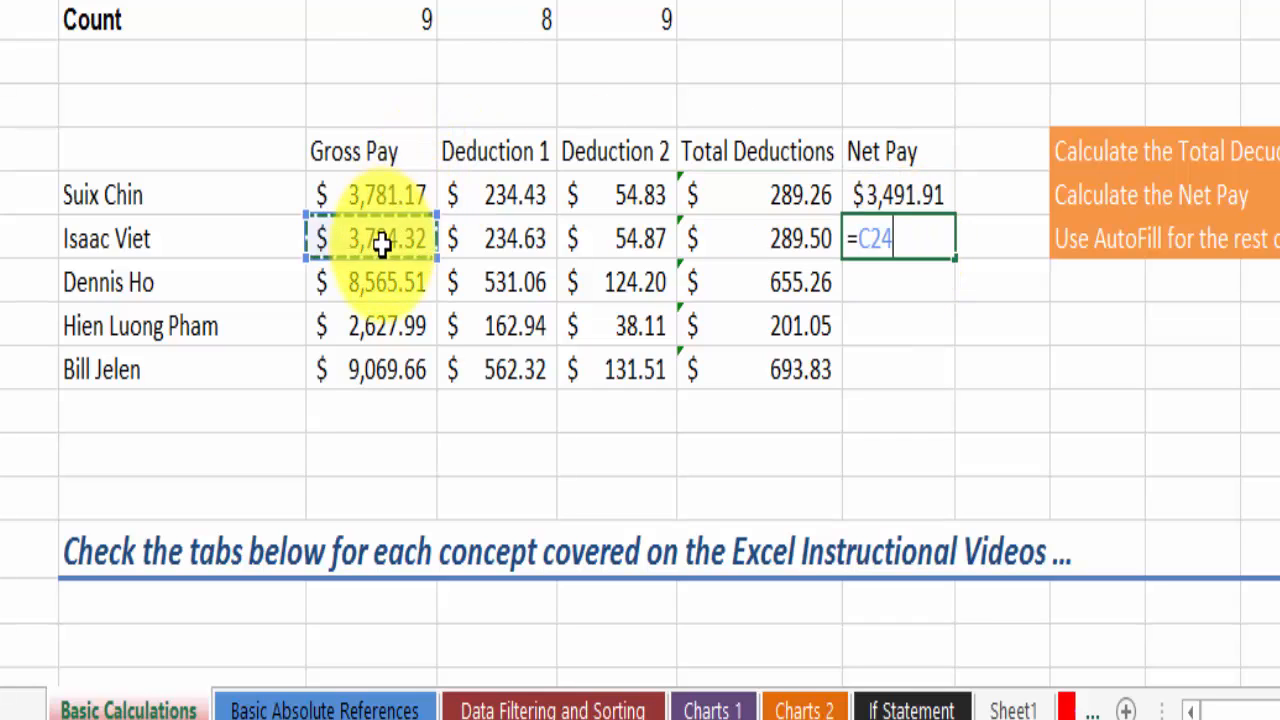
type("-")
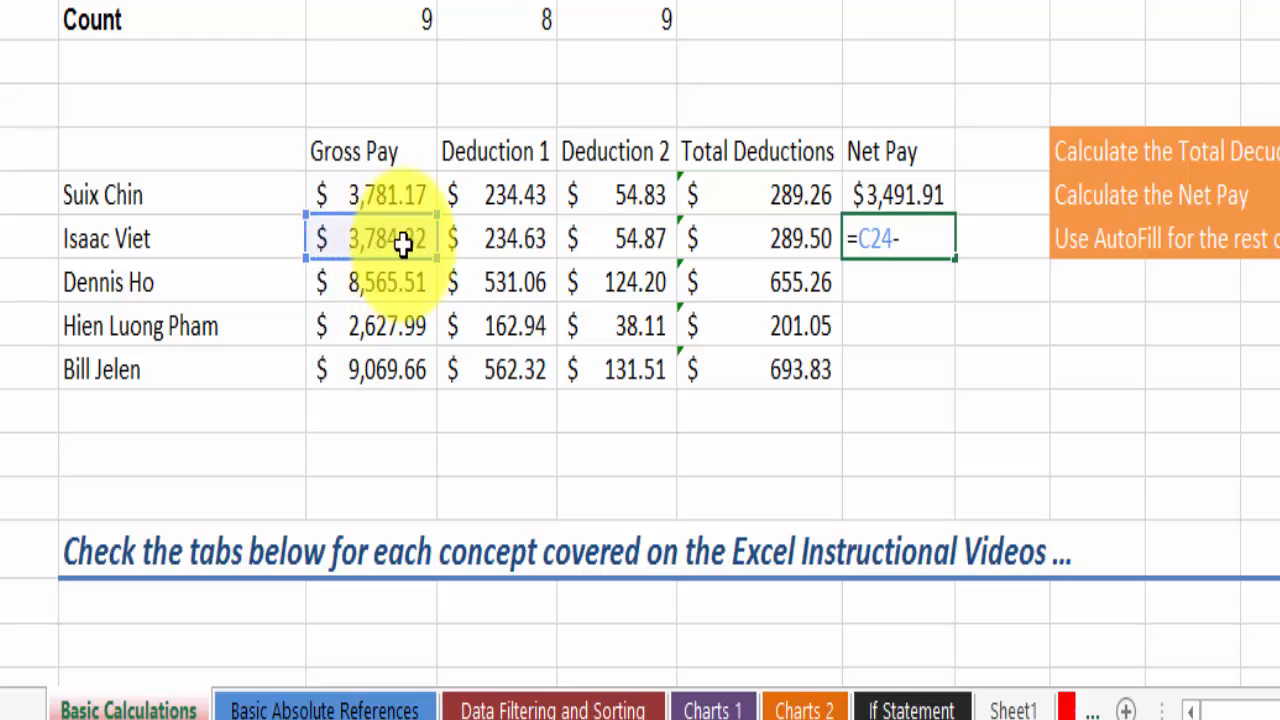
left_click(788, 238)
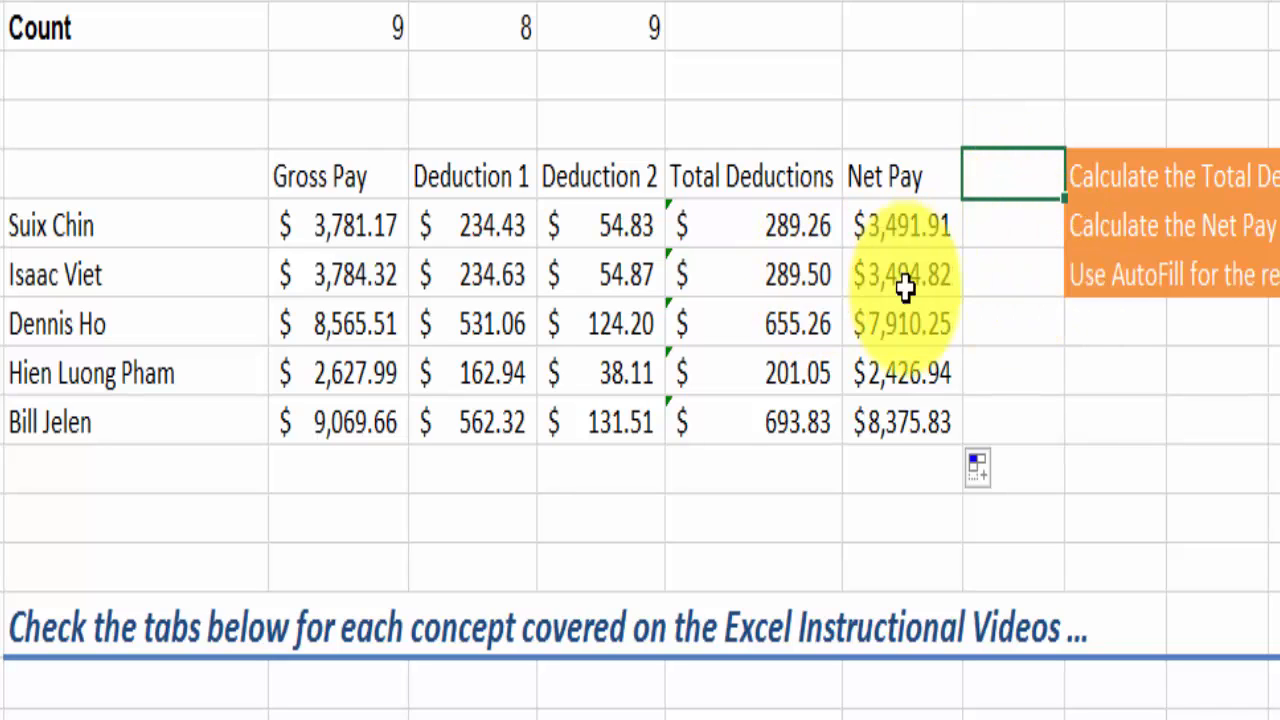
- Add an Annual heading in H22 beside Net Pay
type("Annual")
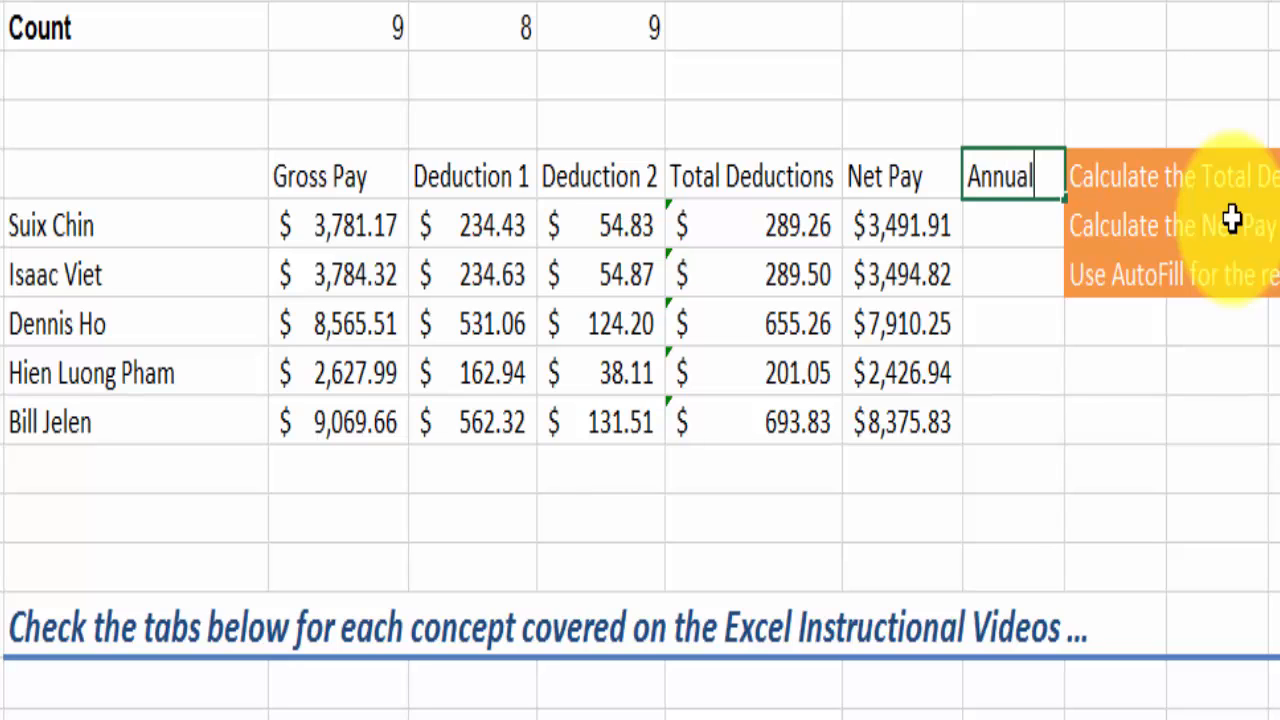
left_click(1010, 240)
type("=")
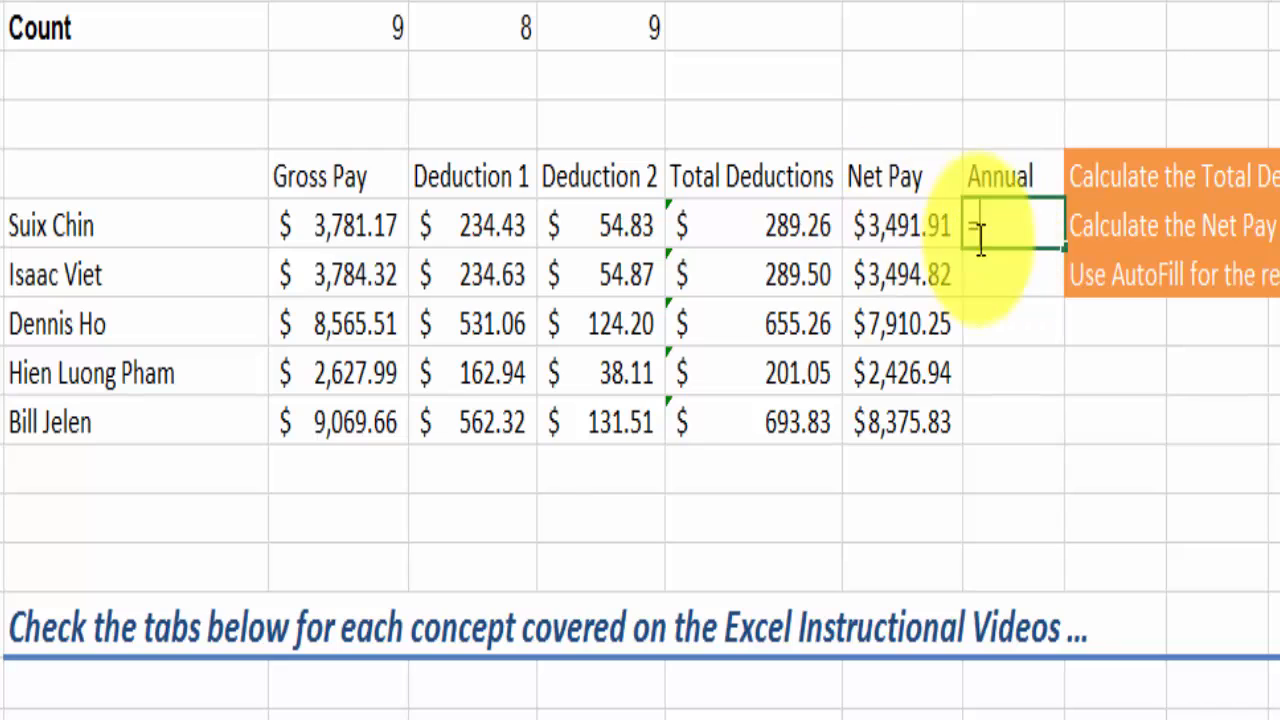
- Enter =G23*12 in H23 and select the result to copy down
left_click(900, 224)
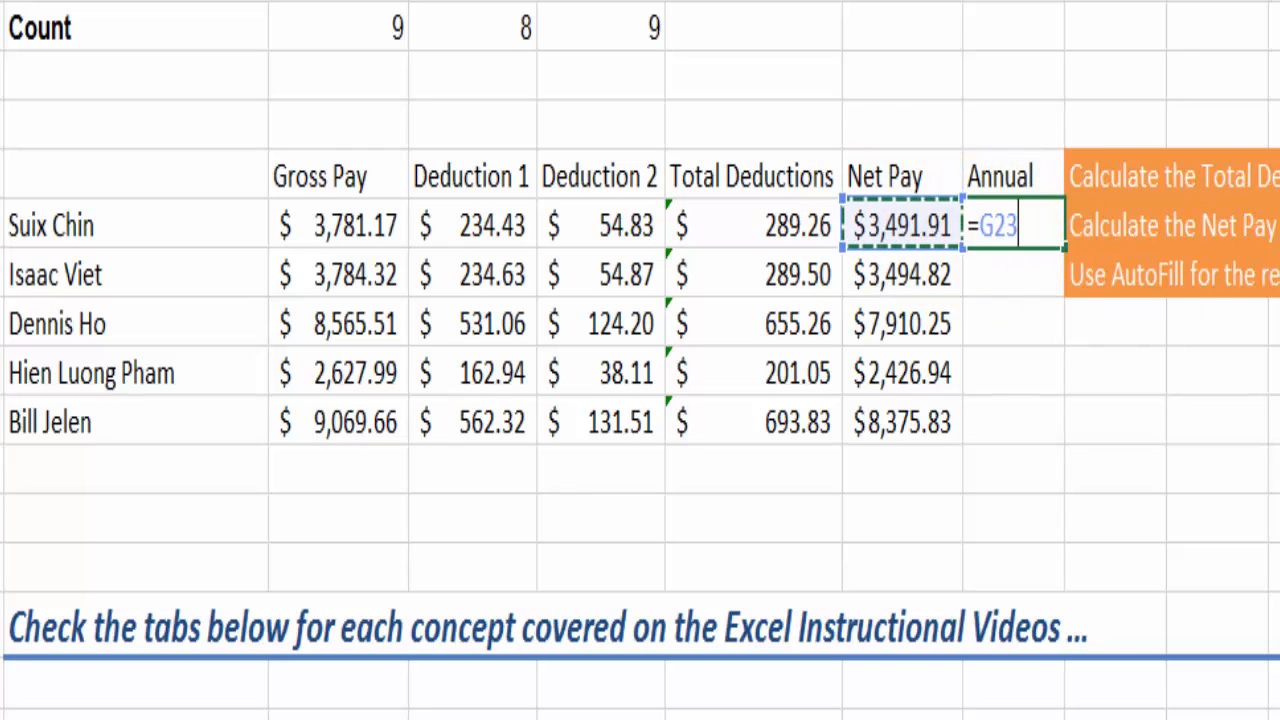
type("*12")
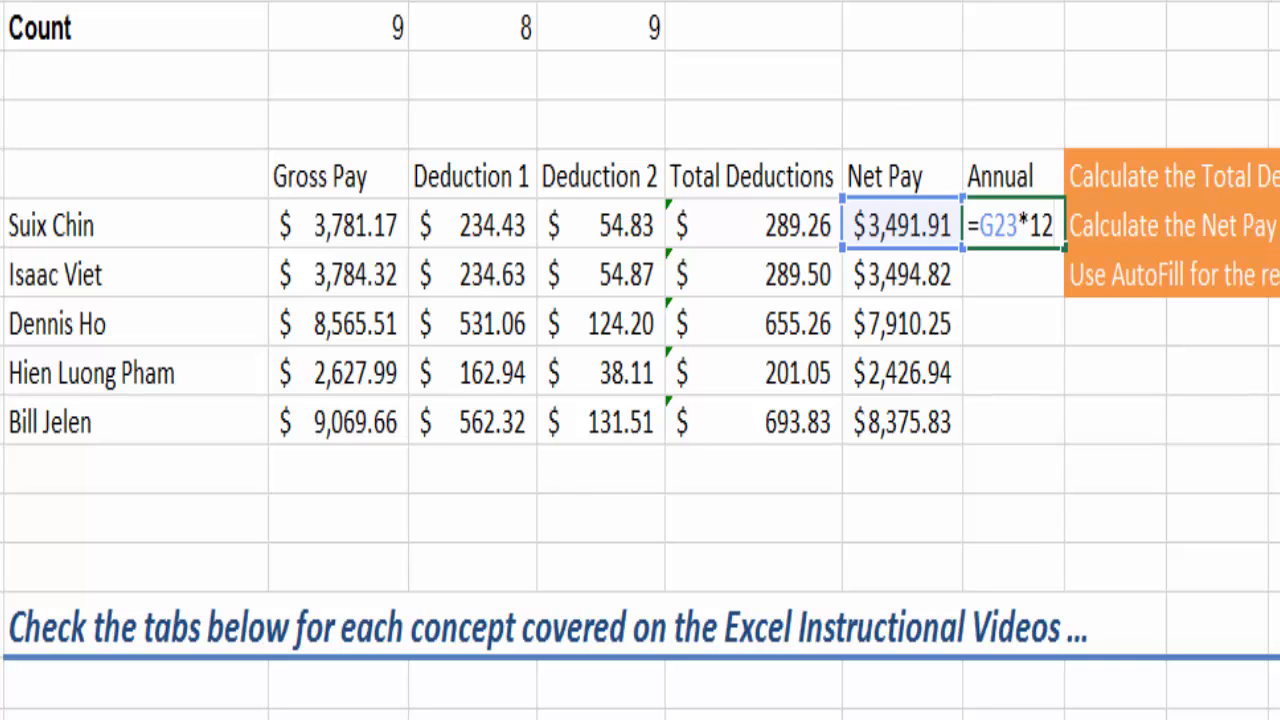
key("Enter")
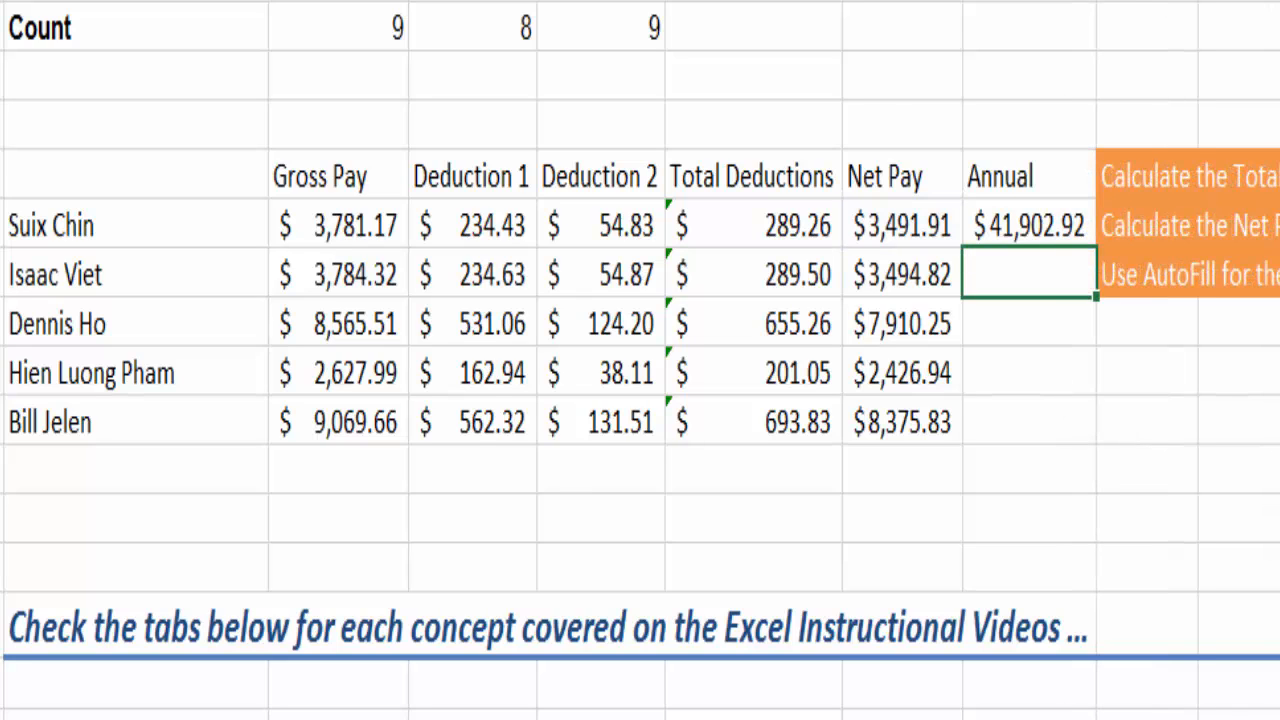
left_click(1030, 224)
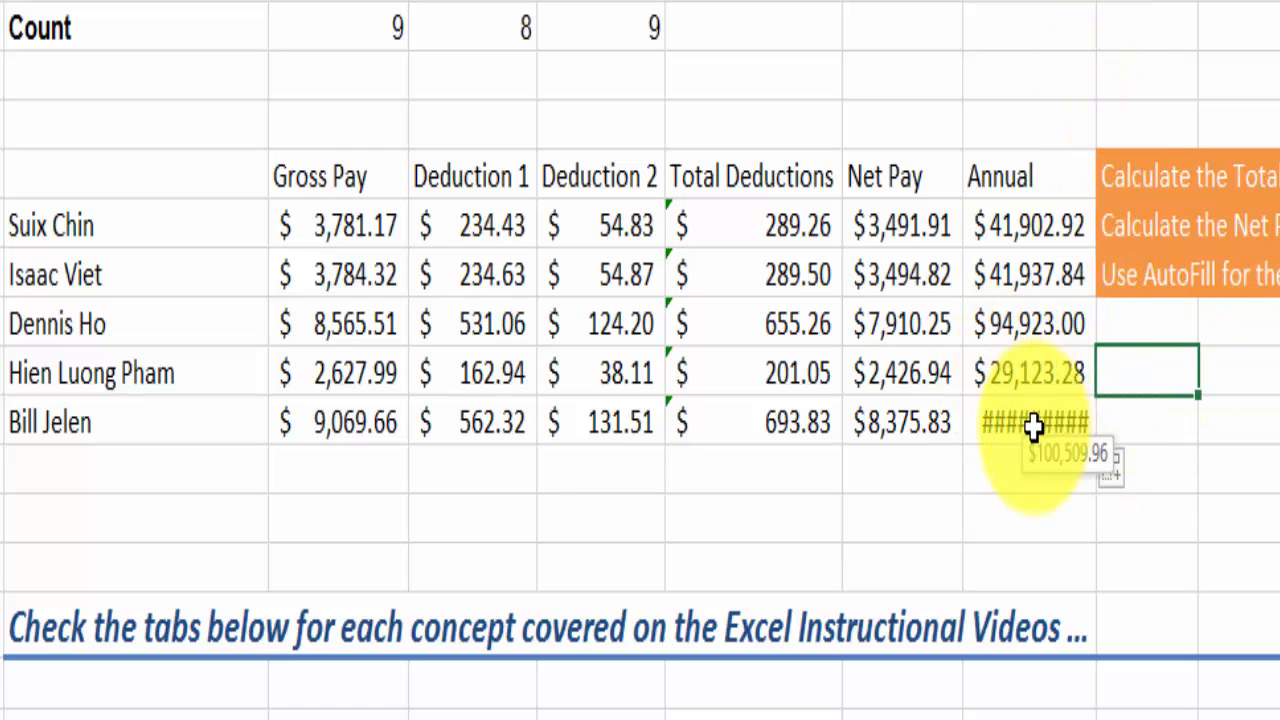
mouse_move(1030, 436)
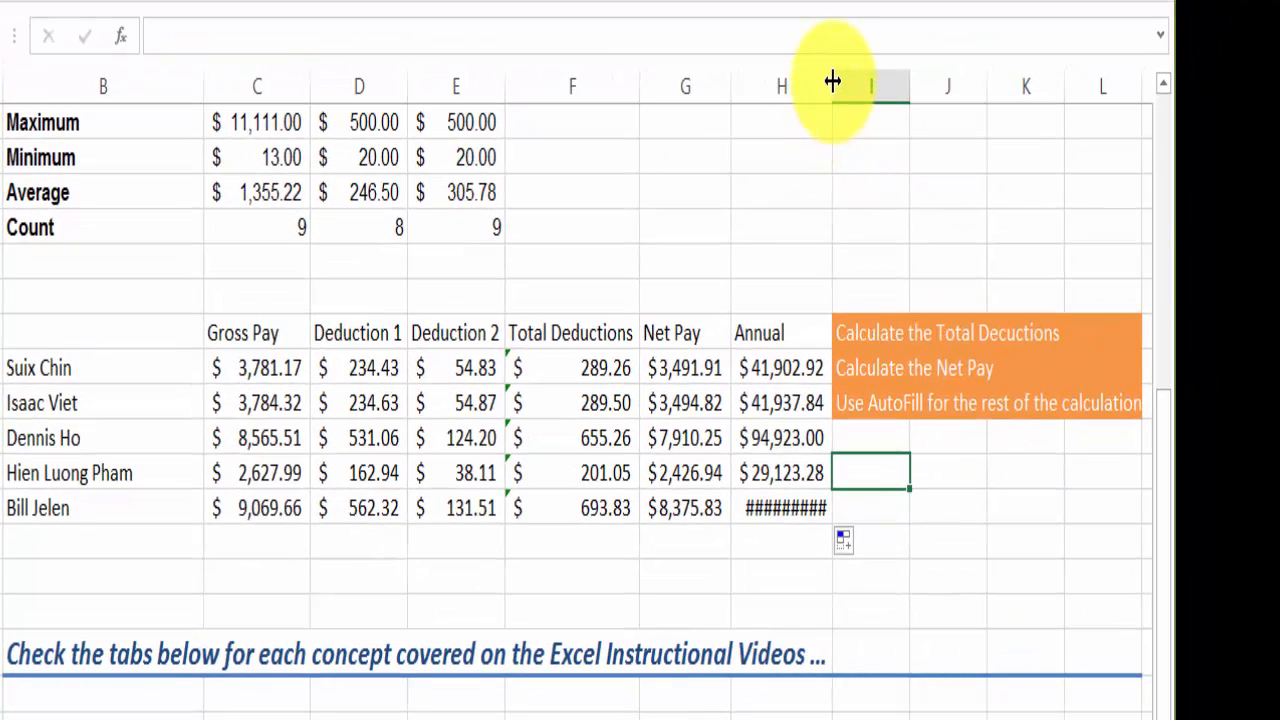
- Widen column H so Bill Jelen's $100,509.96 annual pay displays fully
left_click_drag(832, 84, 846, 88)
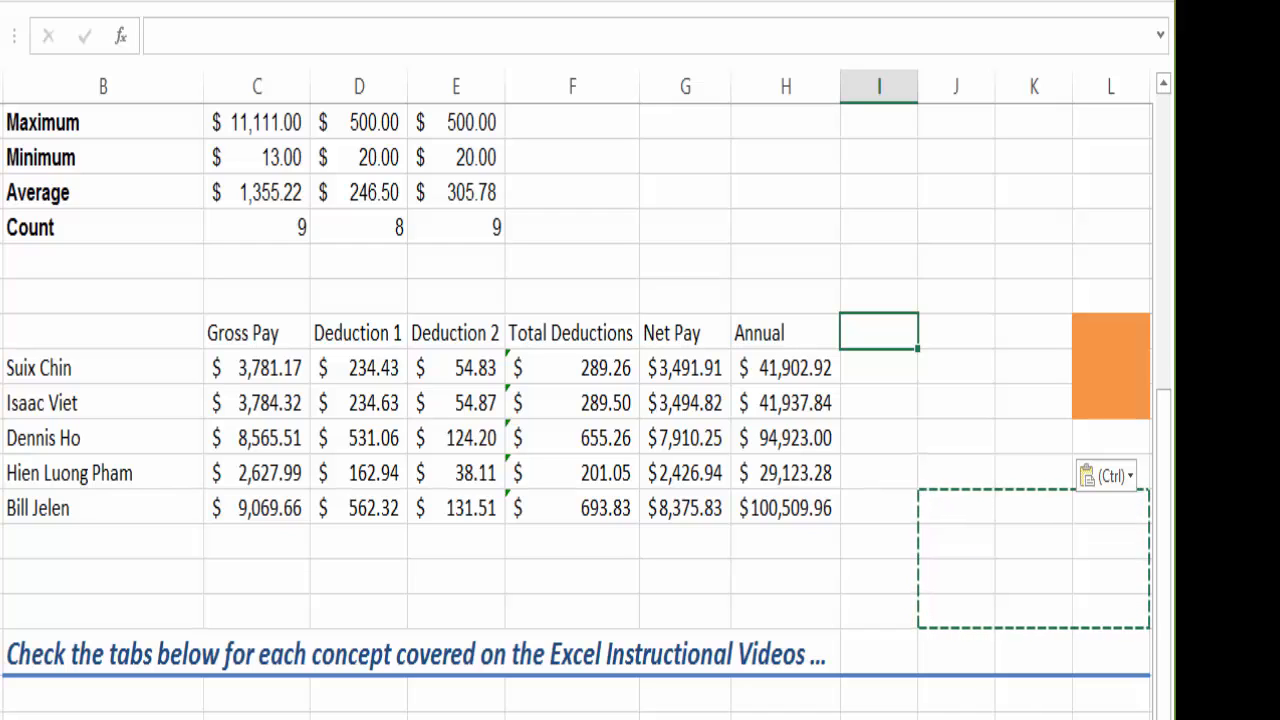
type("Pay per week")
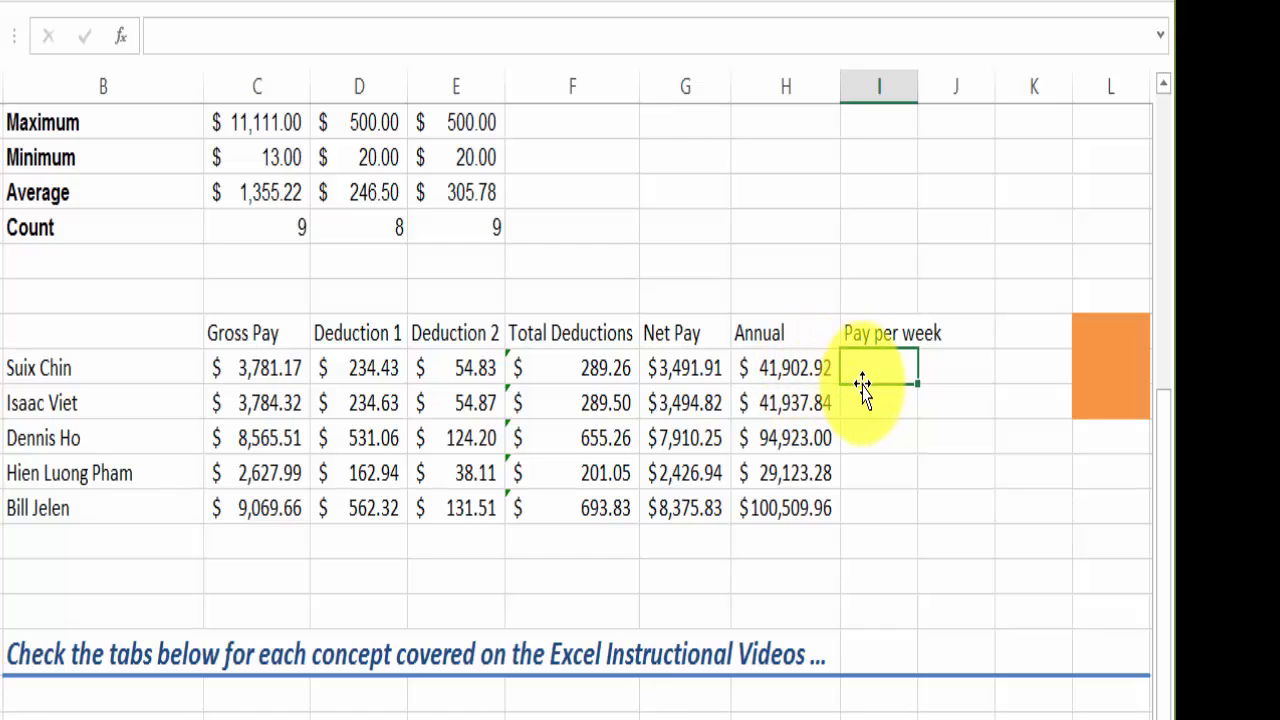
type("=")
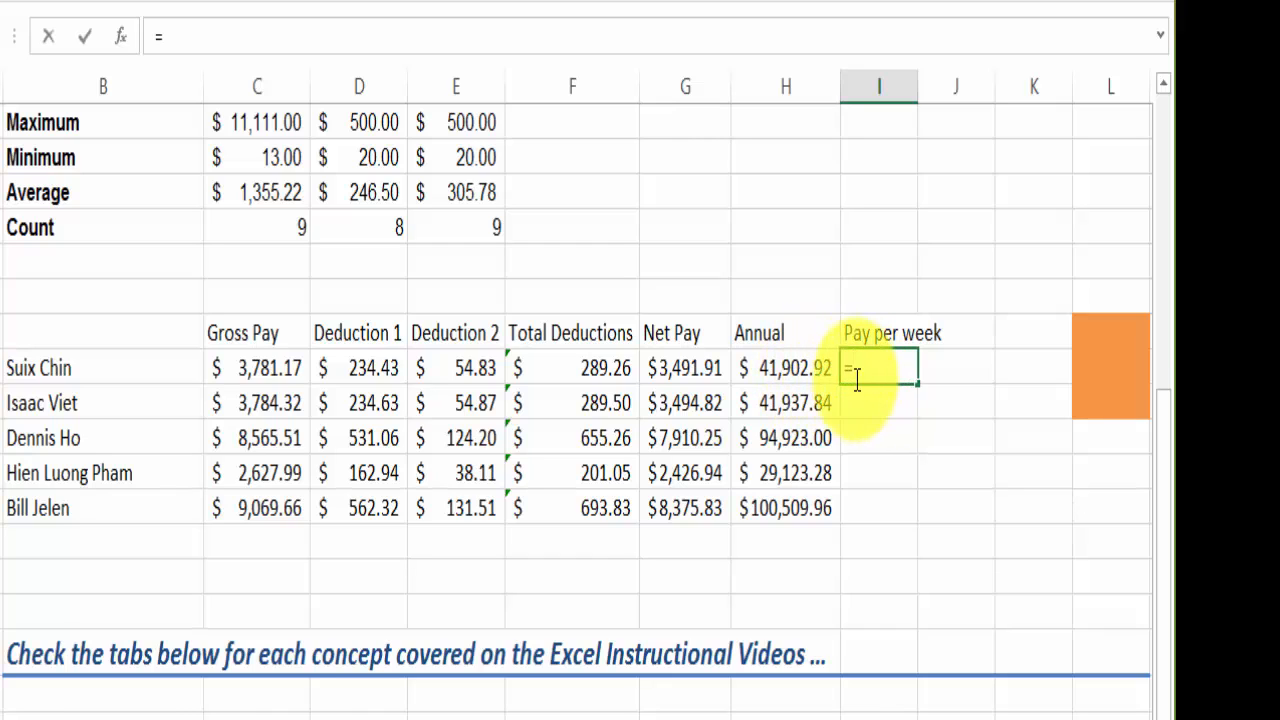
left_click(786, 368)
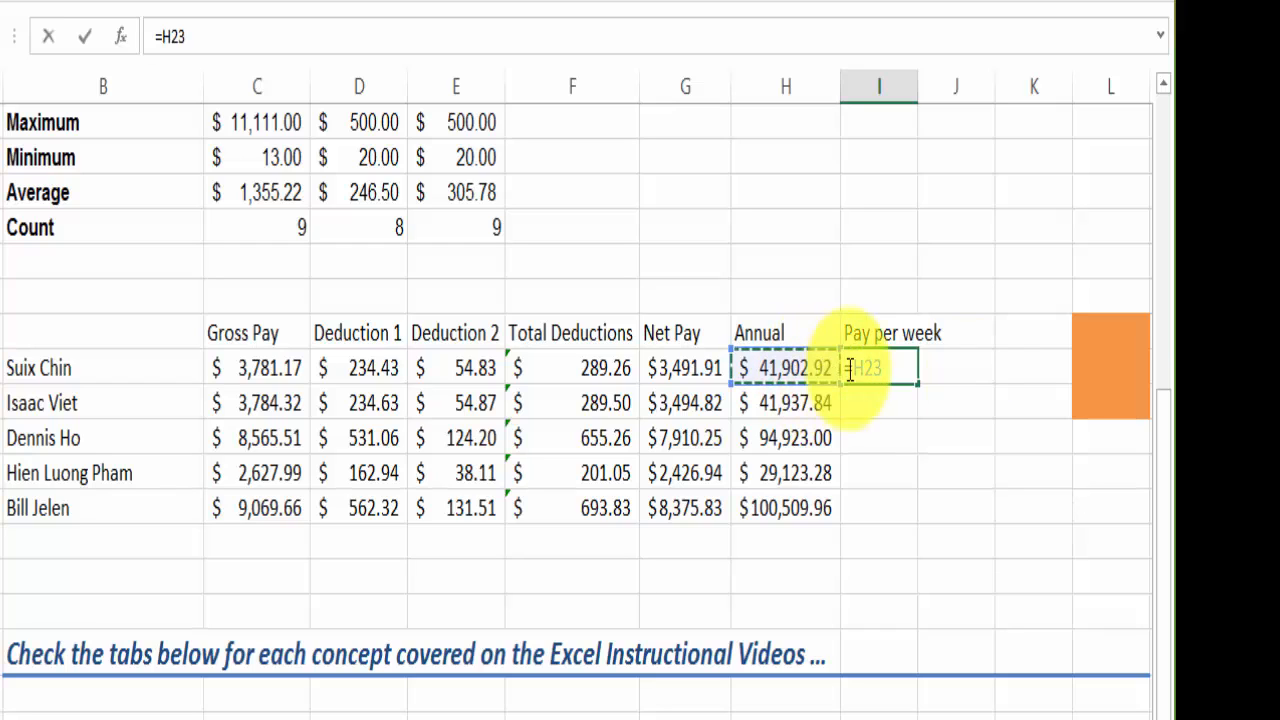
type("/")
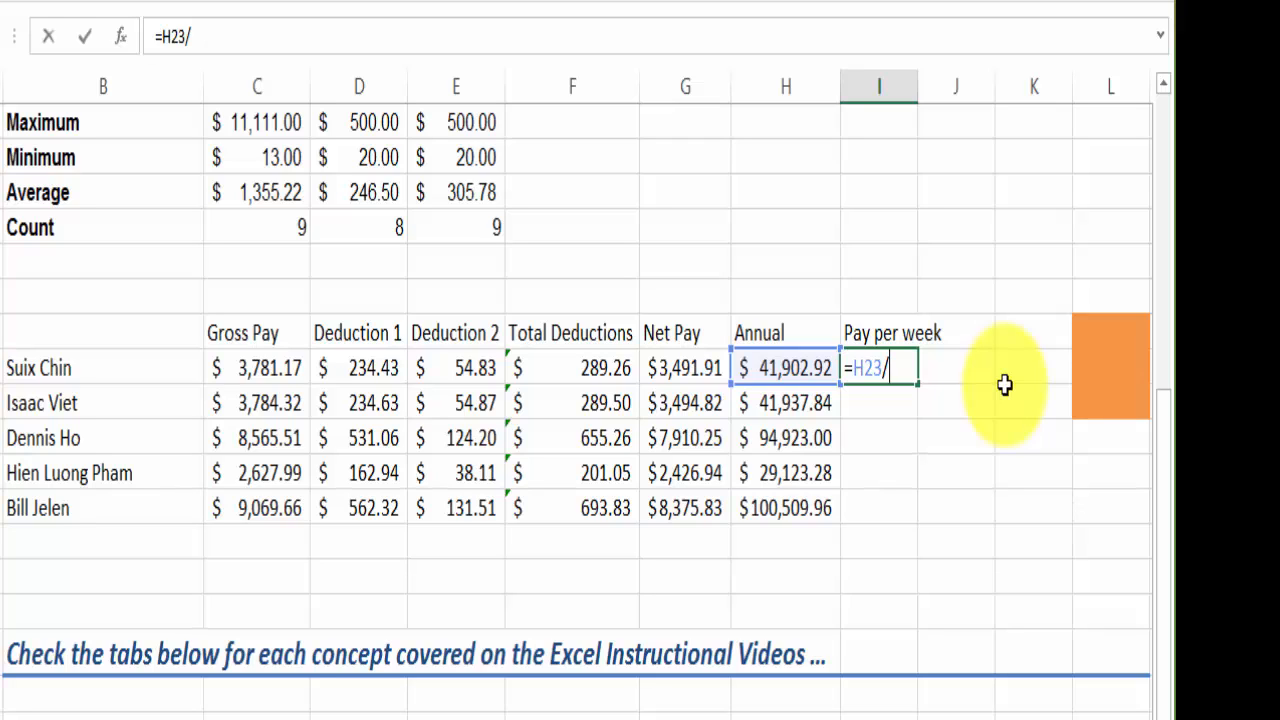
type("5")
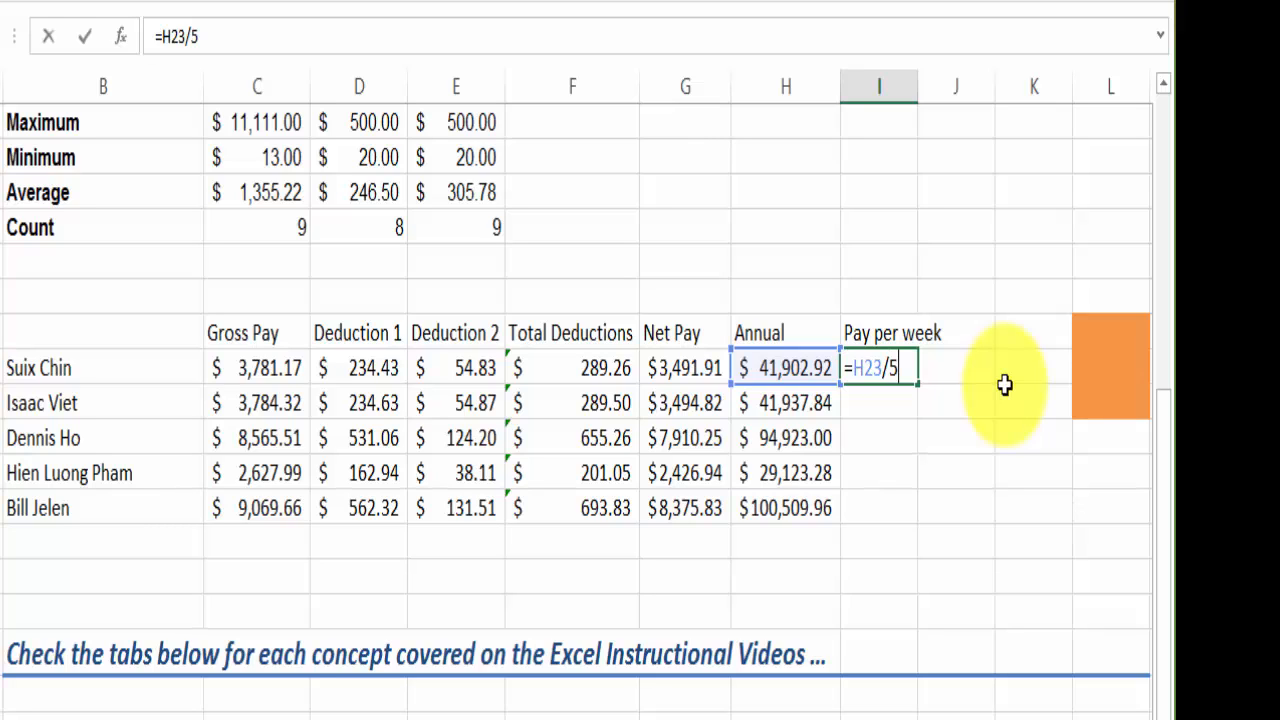
key("Enter")
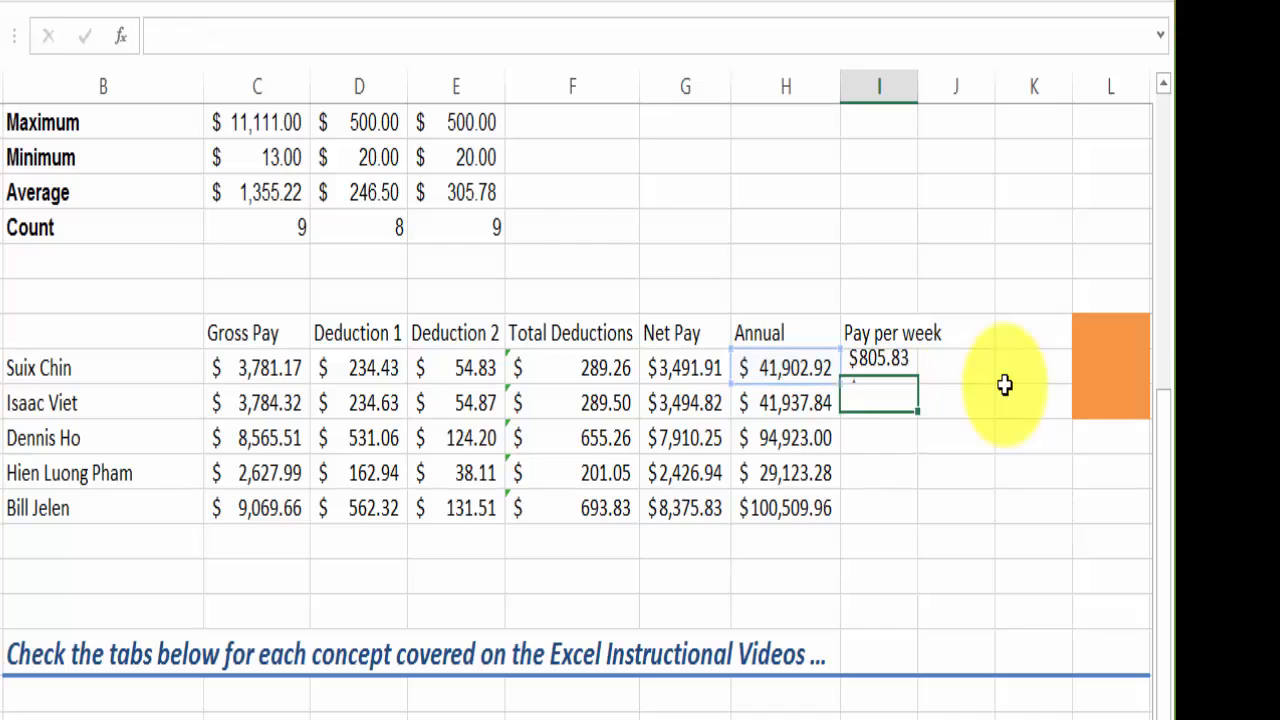
left_click(878, 368)
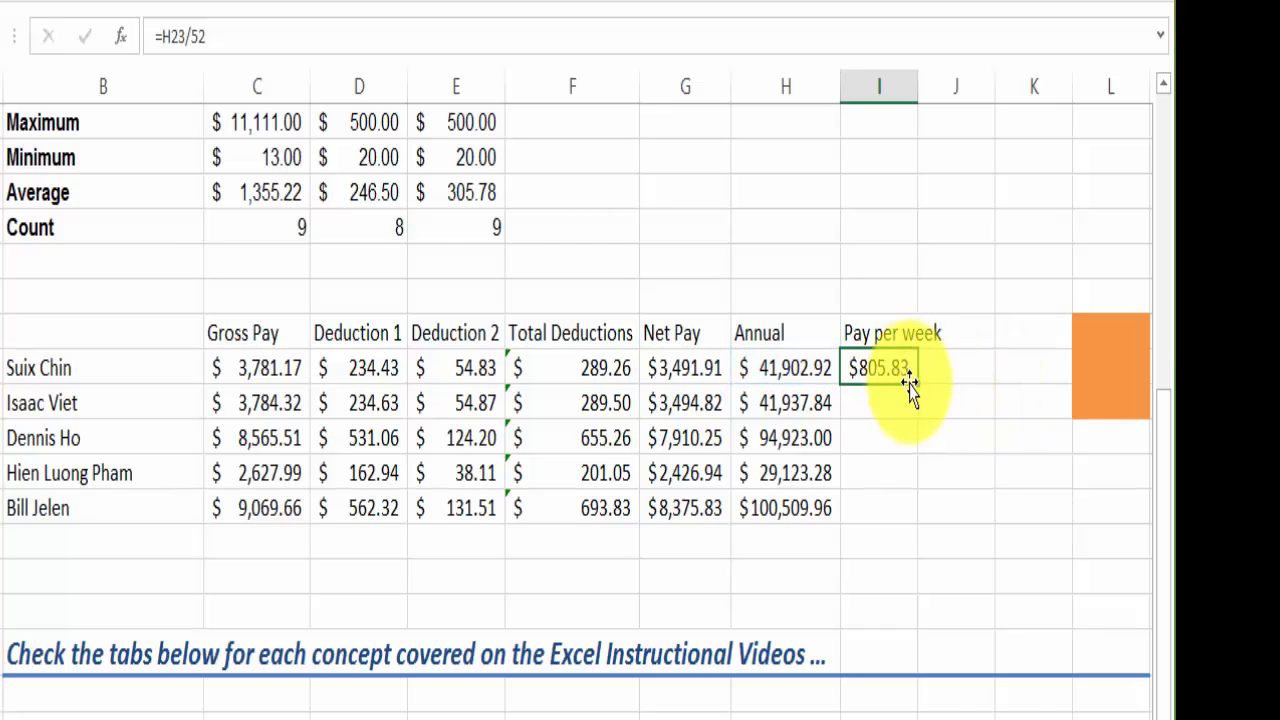
- Fill the weekly pay formula down through I27 for all five employees
left_click_drag(910, 376, 916, 510)
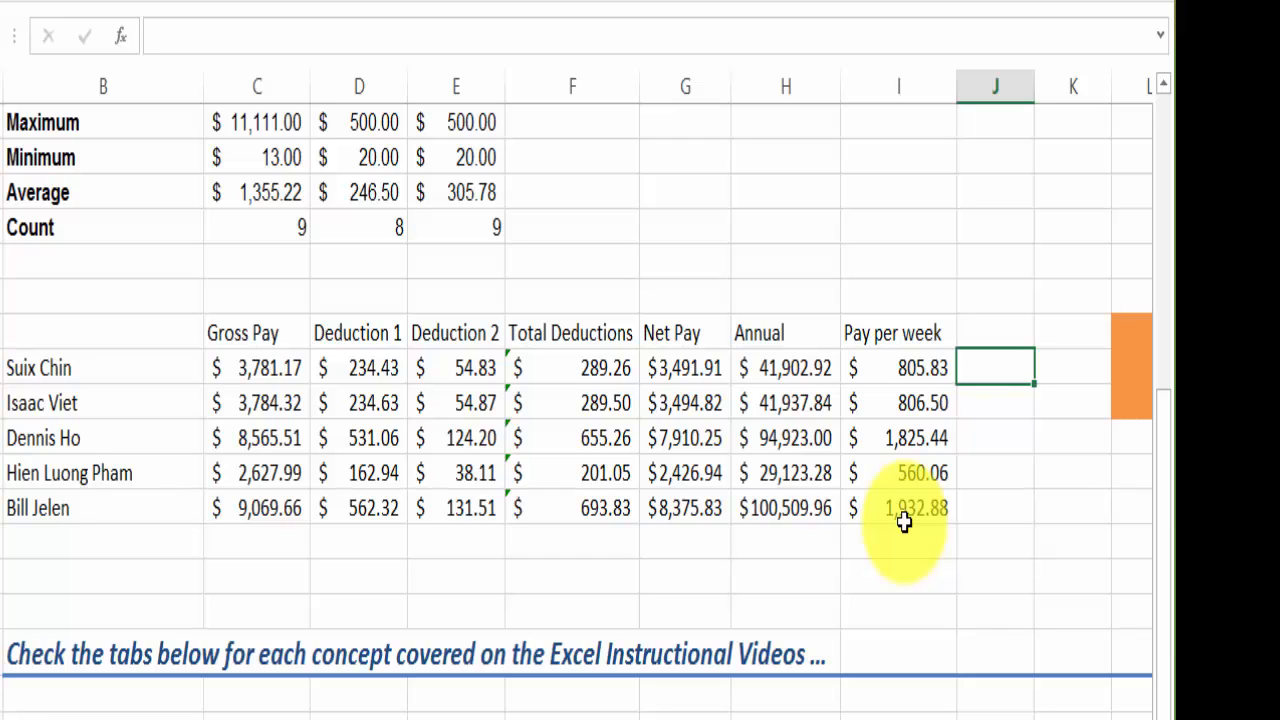
mouse_move(524, 378)
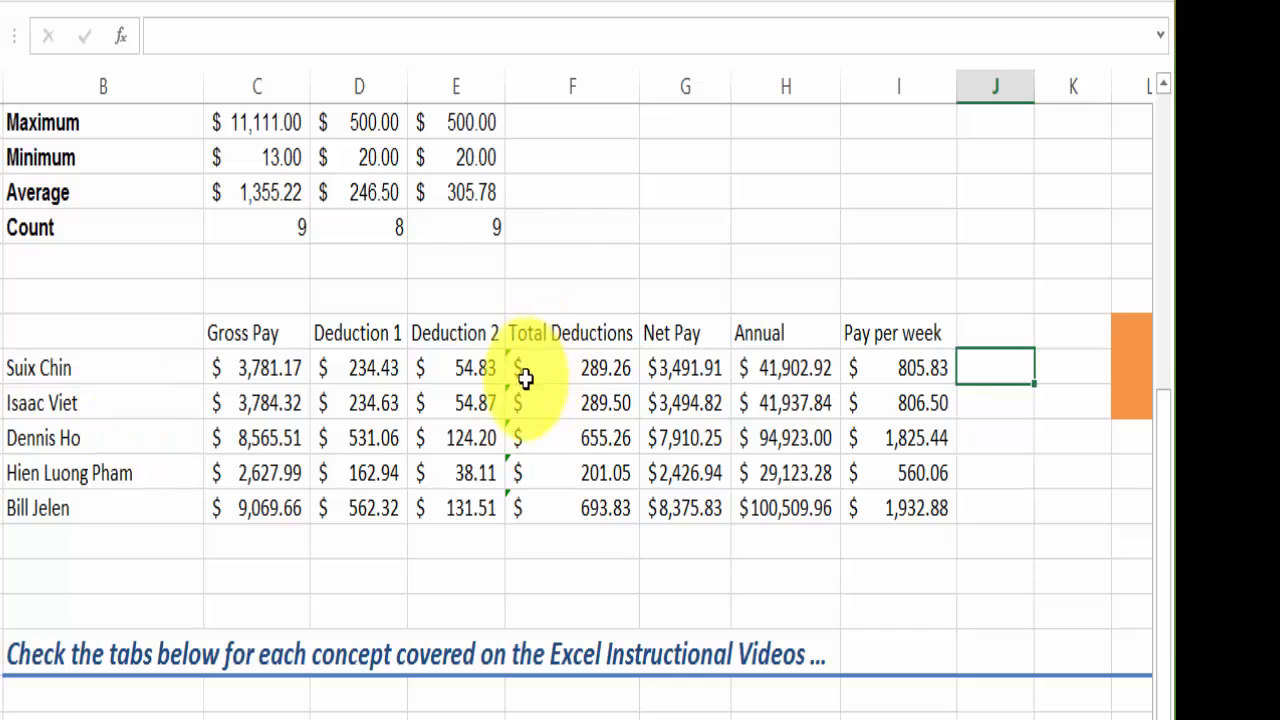
left_click(684, 368)
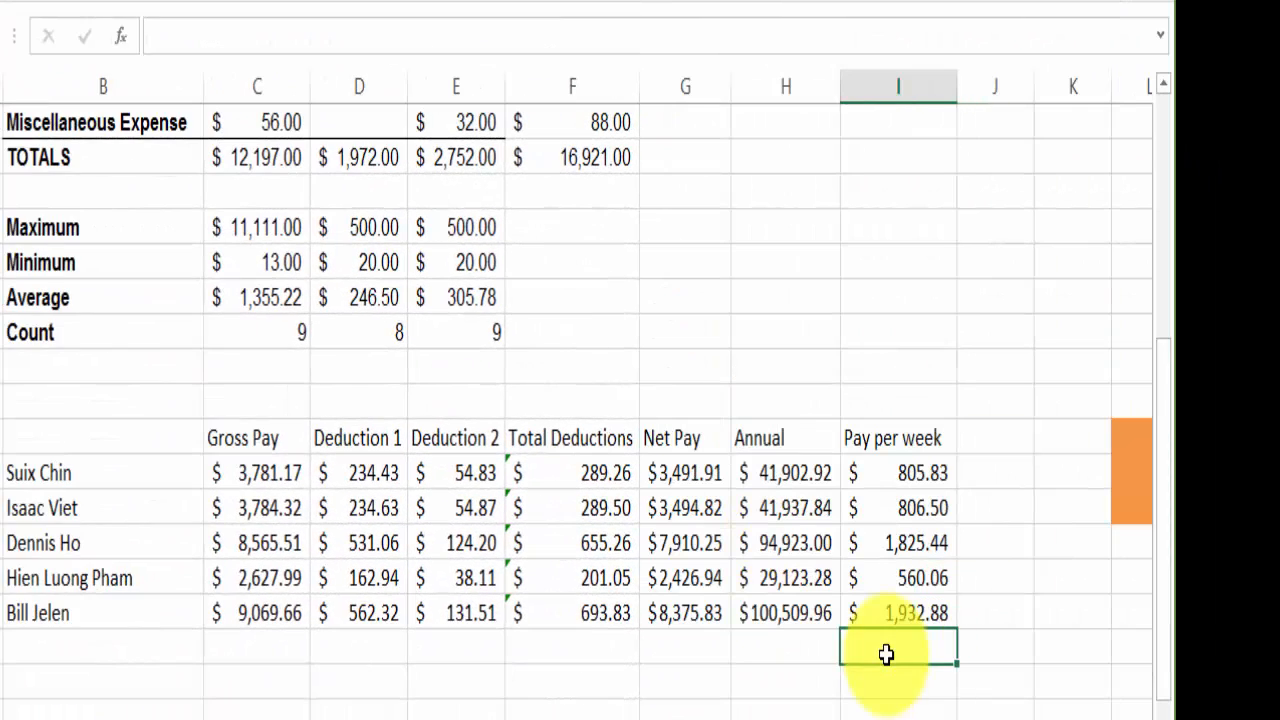
mouse_move(830, 520)
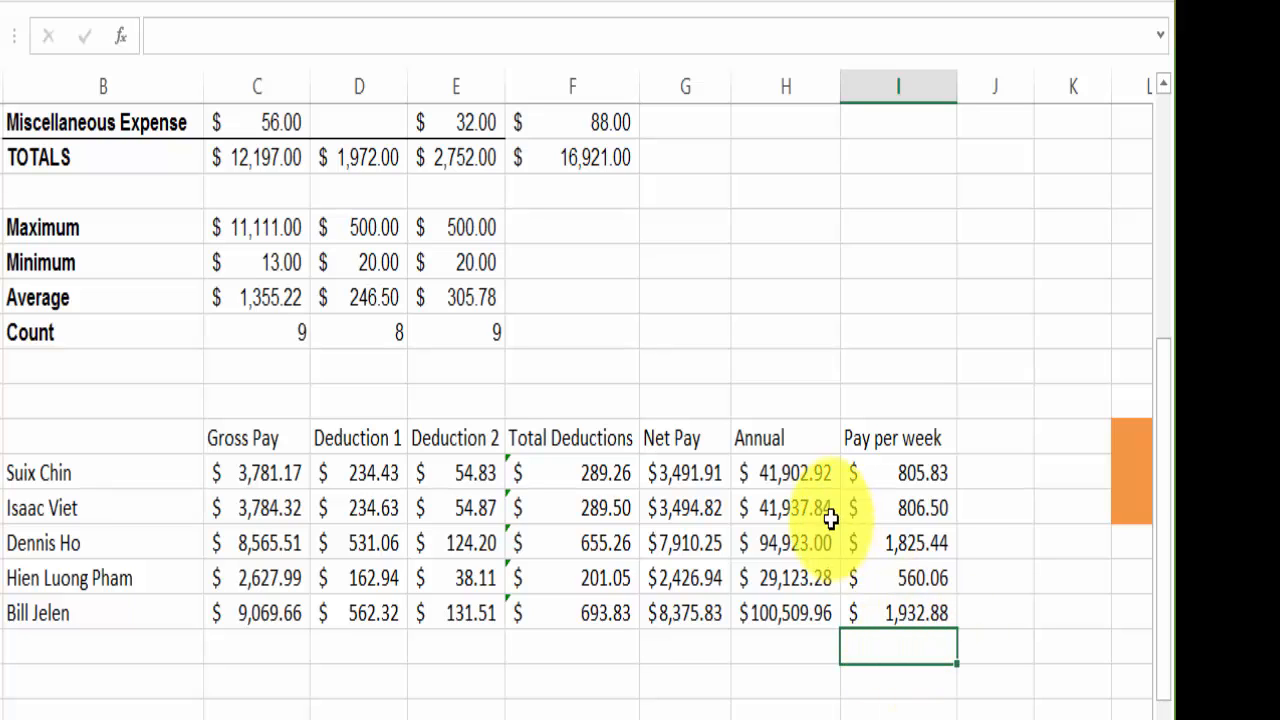
- Enter a 'Pay Periods' label in I17 with the value 12 in J17
left_click(784, 472)
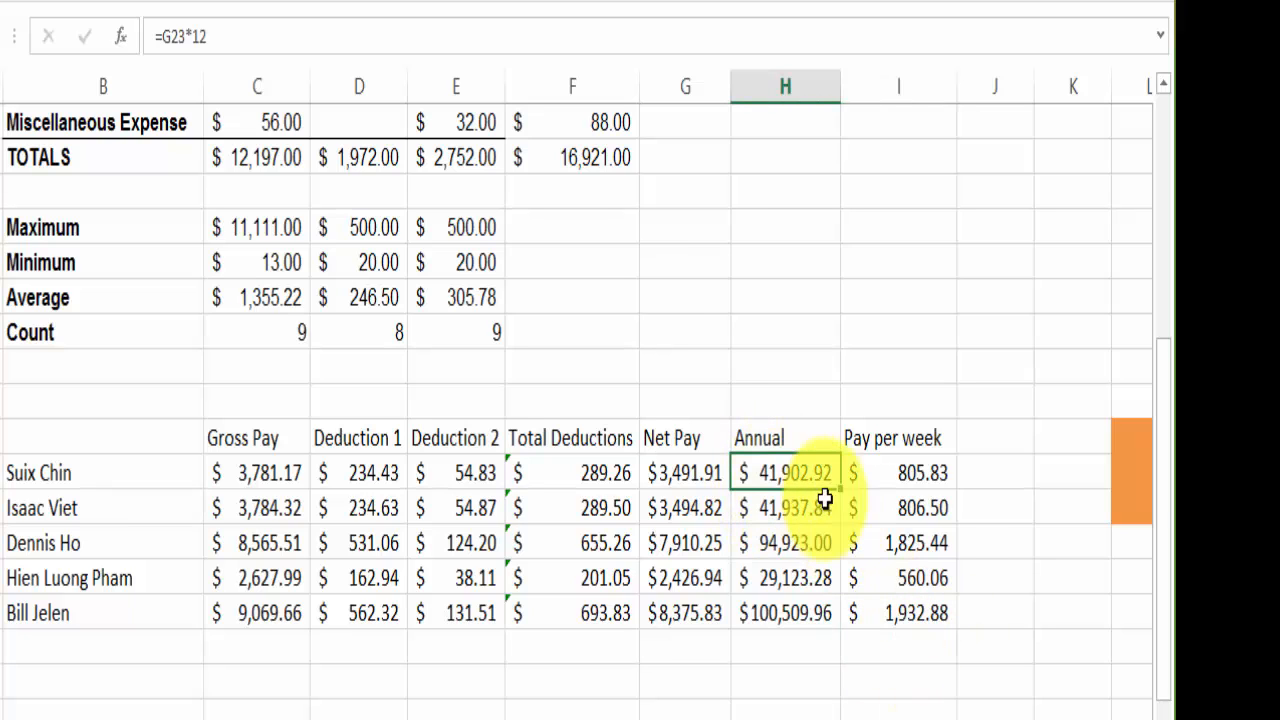
double_click(790, 472)
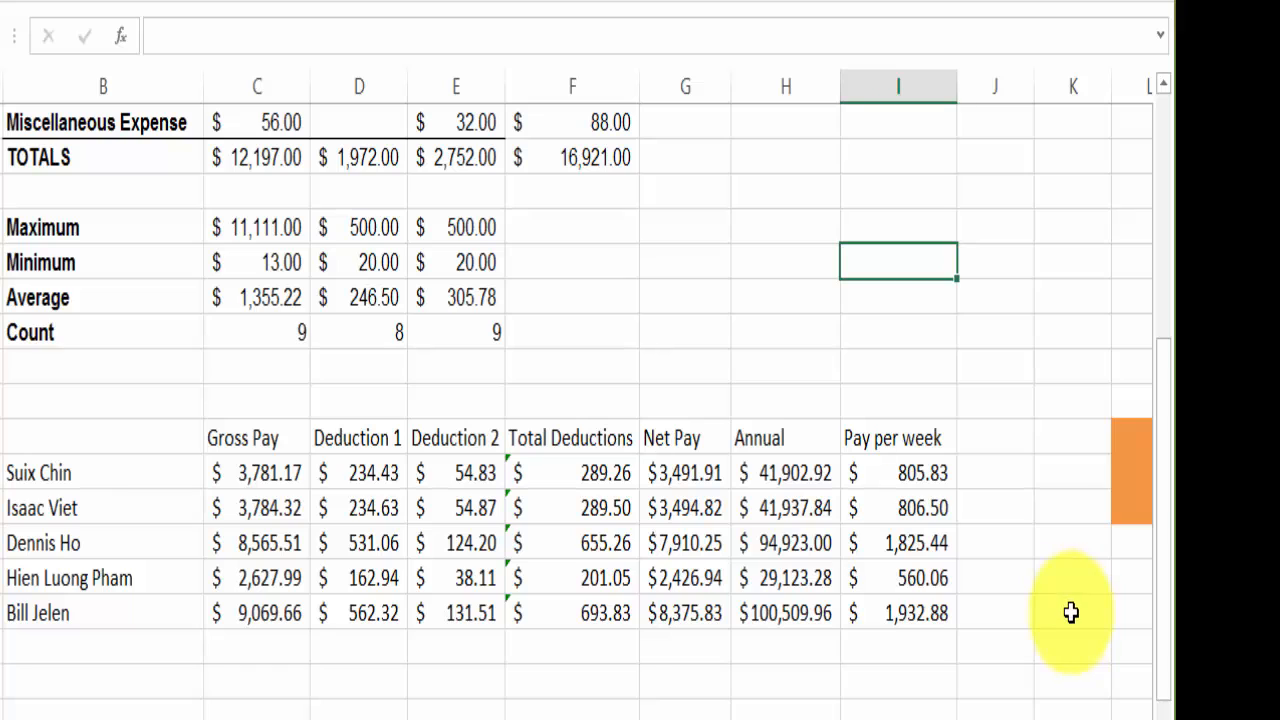
type("Pay Per")
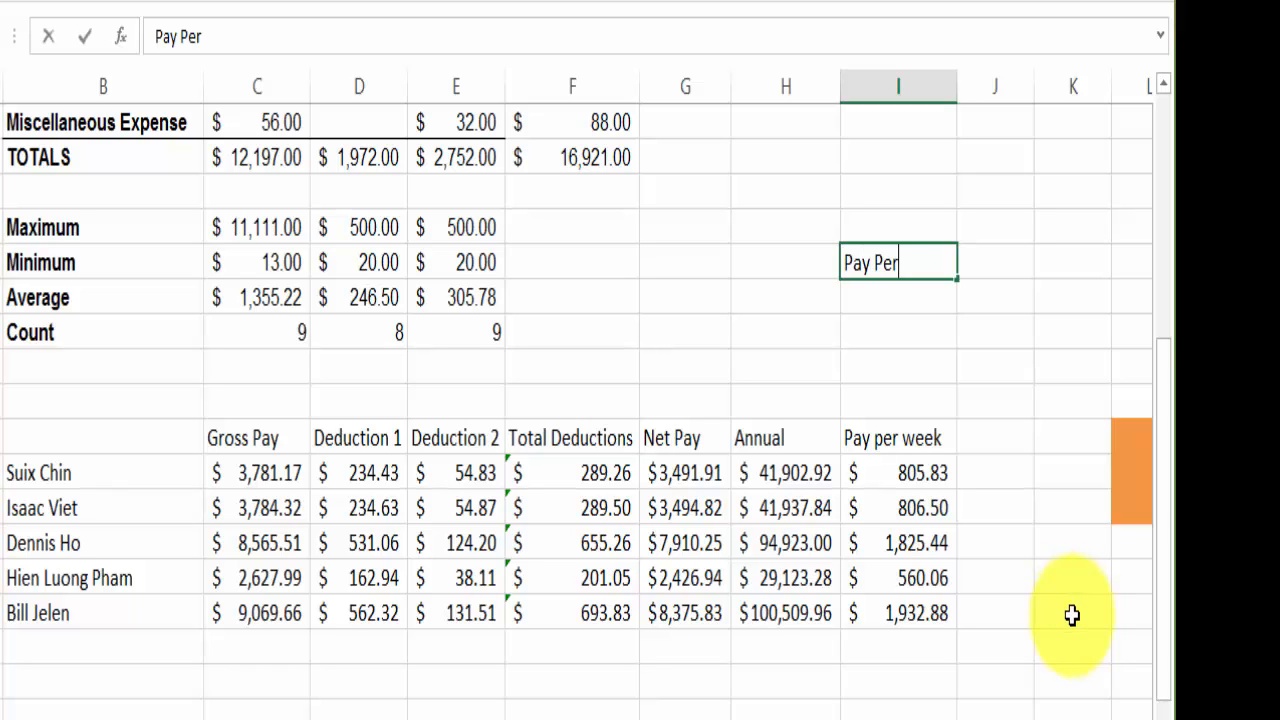
key("Enter")
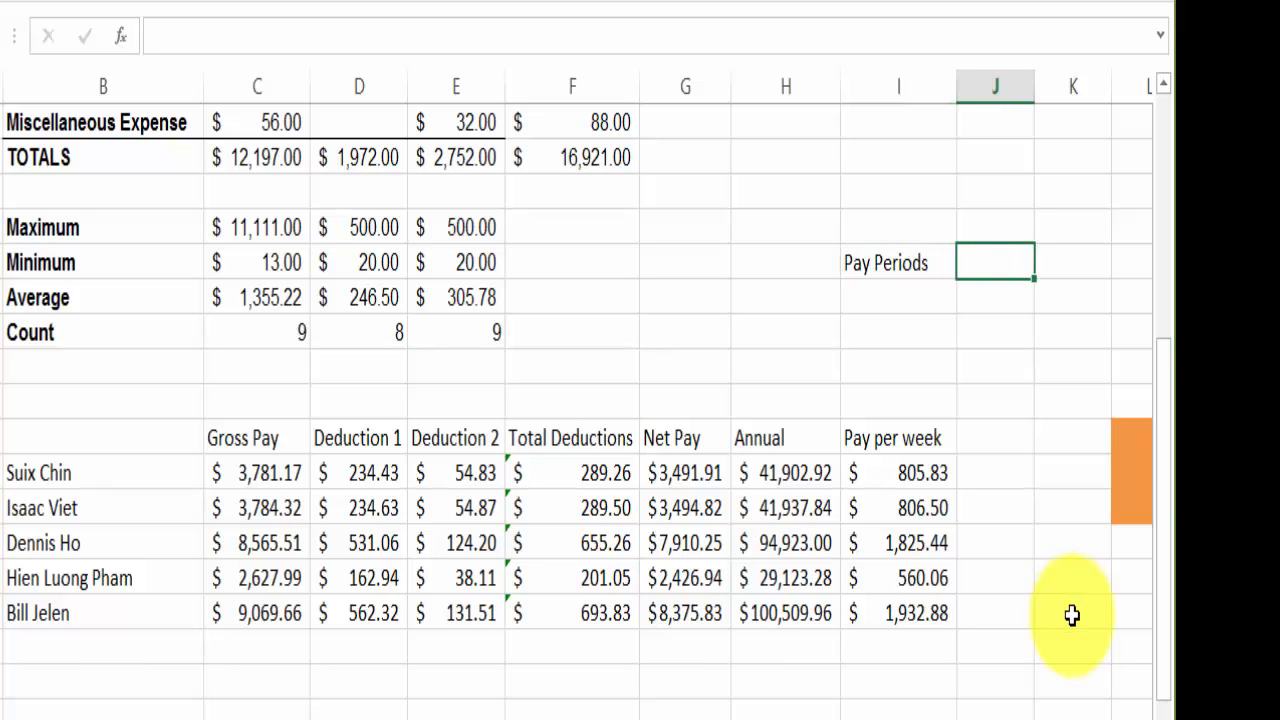
type("12")
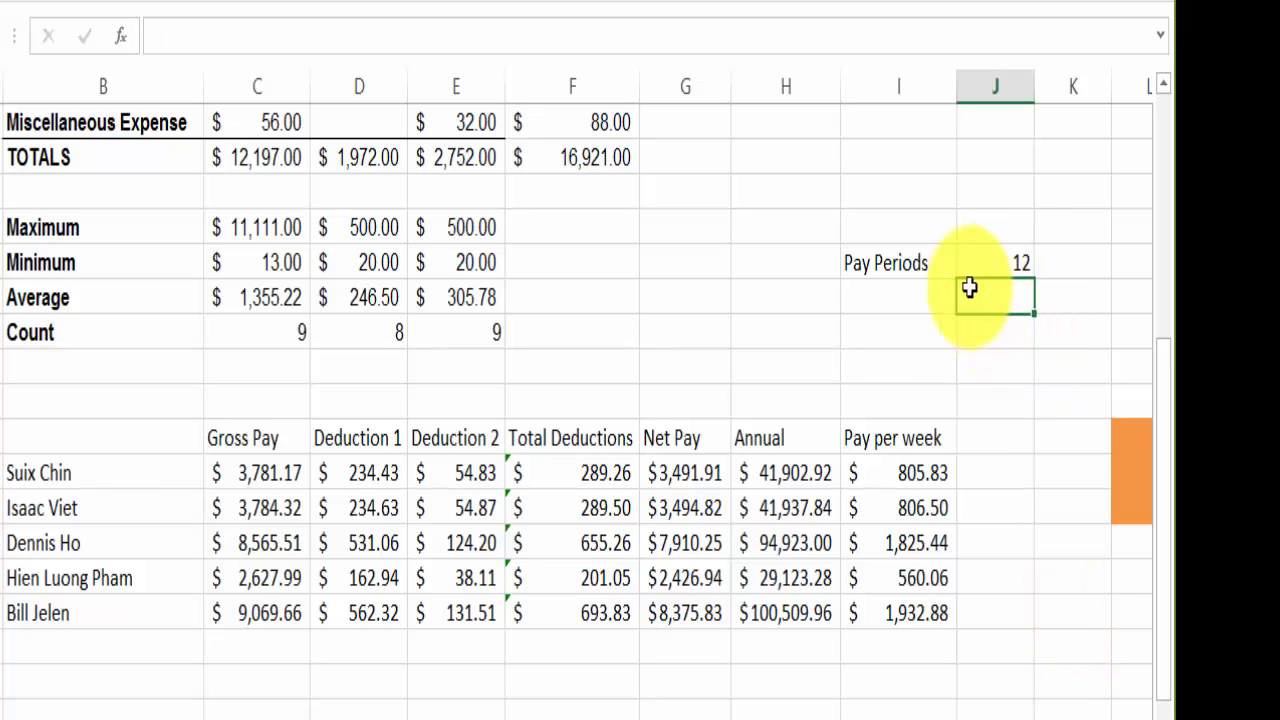
- Change H23 to =G23*J17, then set the Pay Periods value to 6
left_click(796, 472)
type("=G23*")
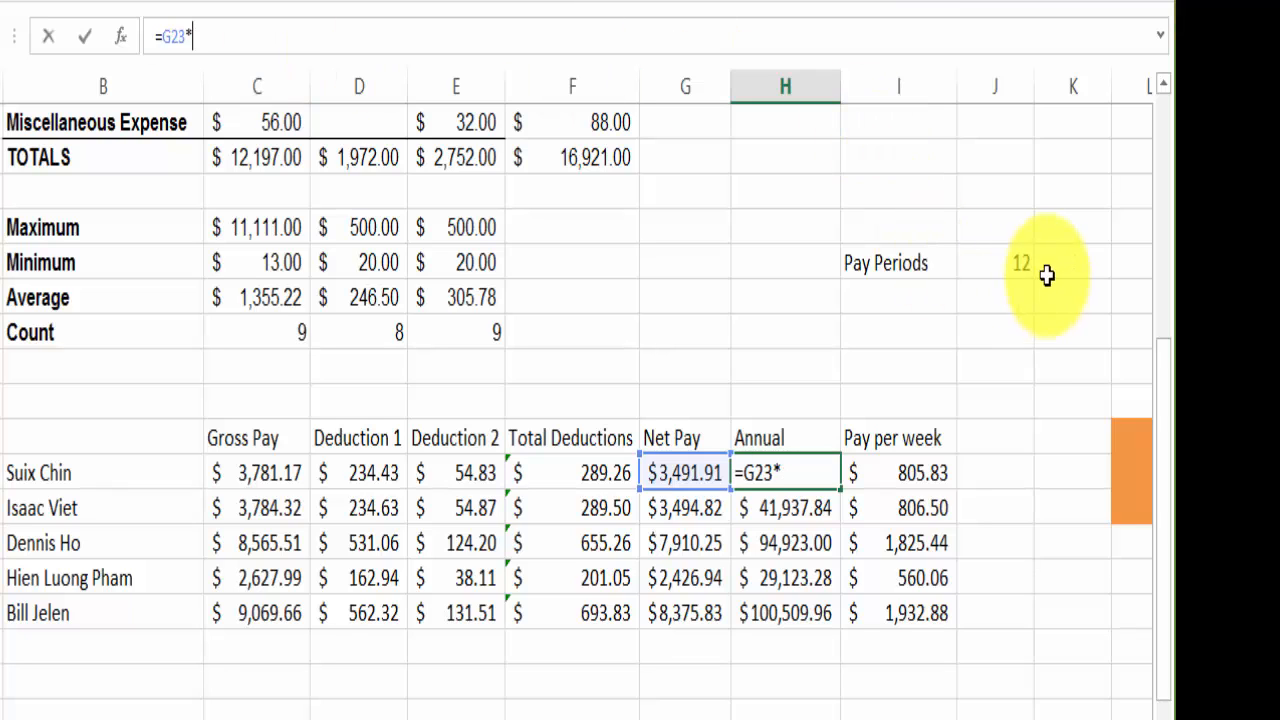
left_click(996, 264)
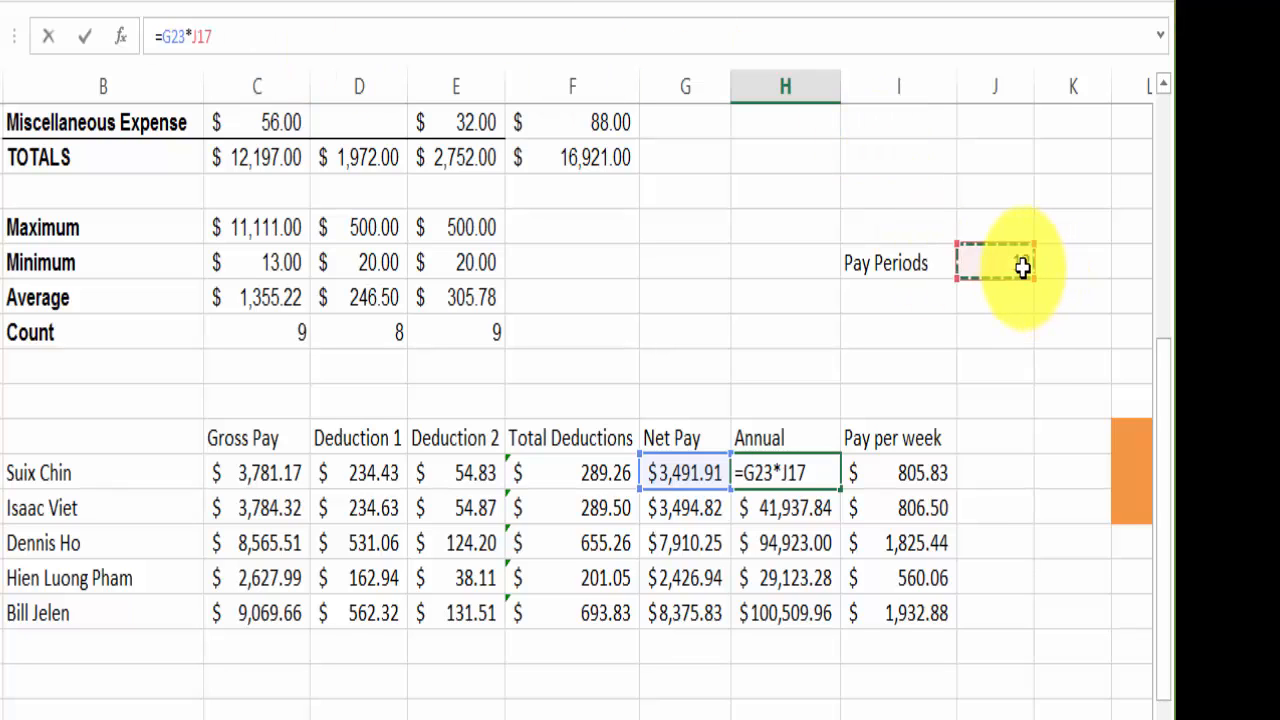
key("Enter")
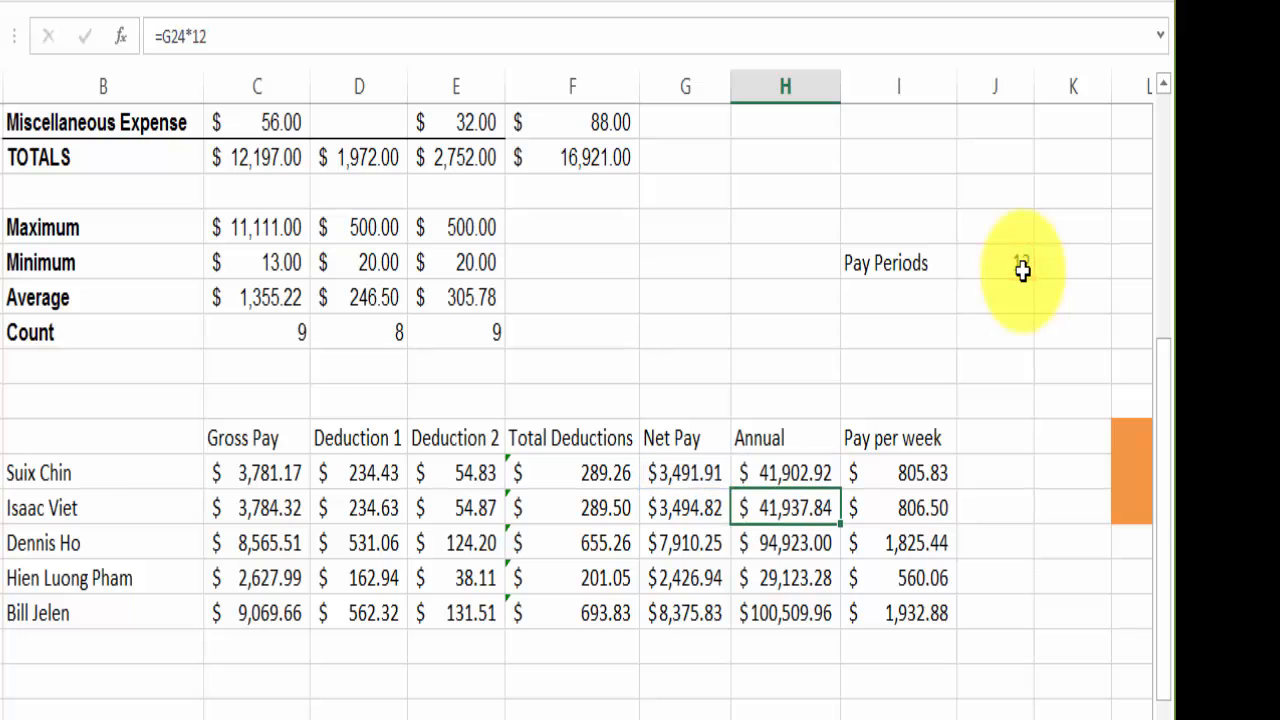
left_click(1018, 266)
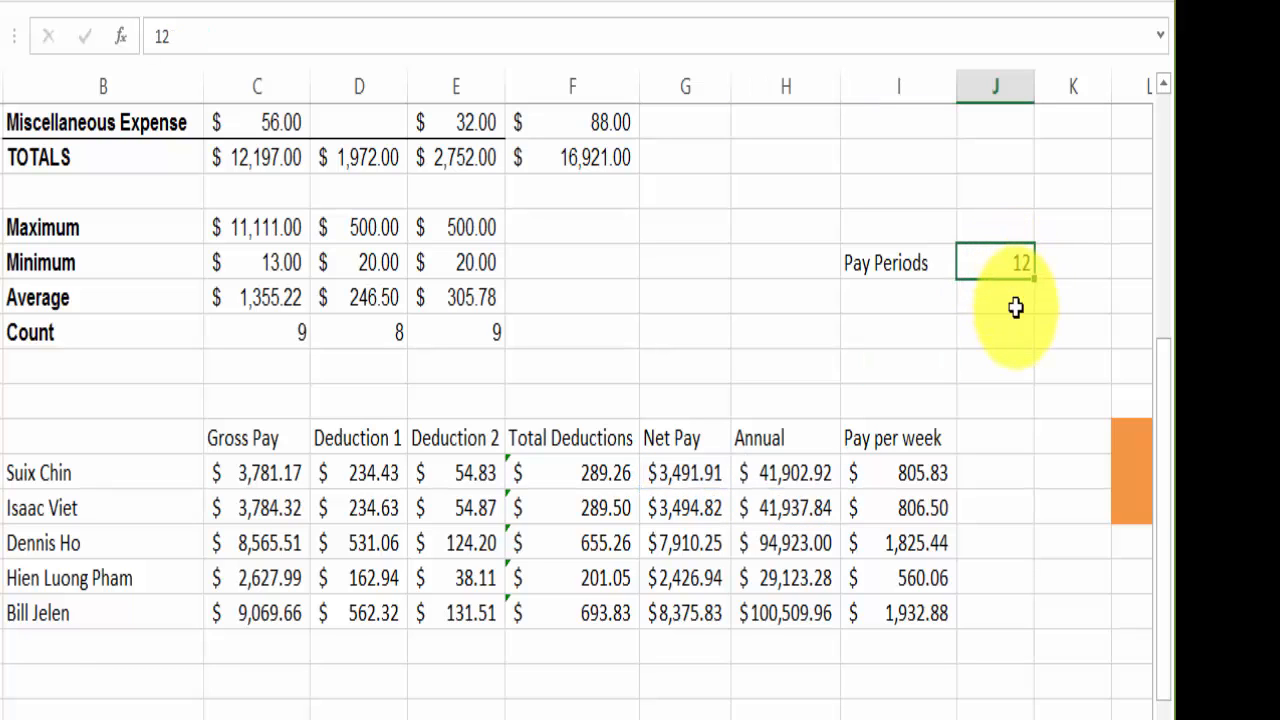
type("6")
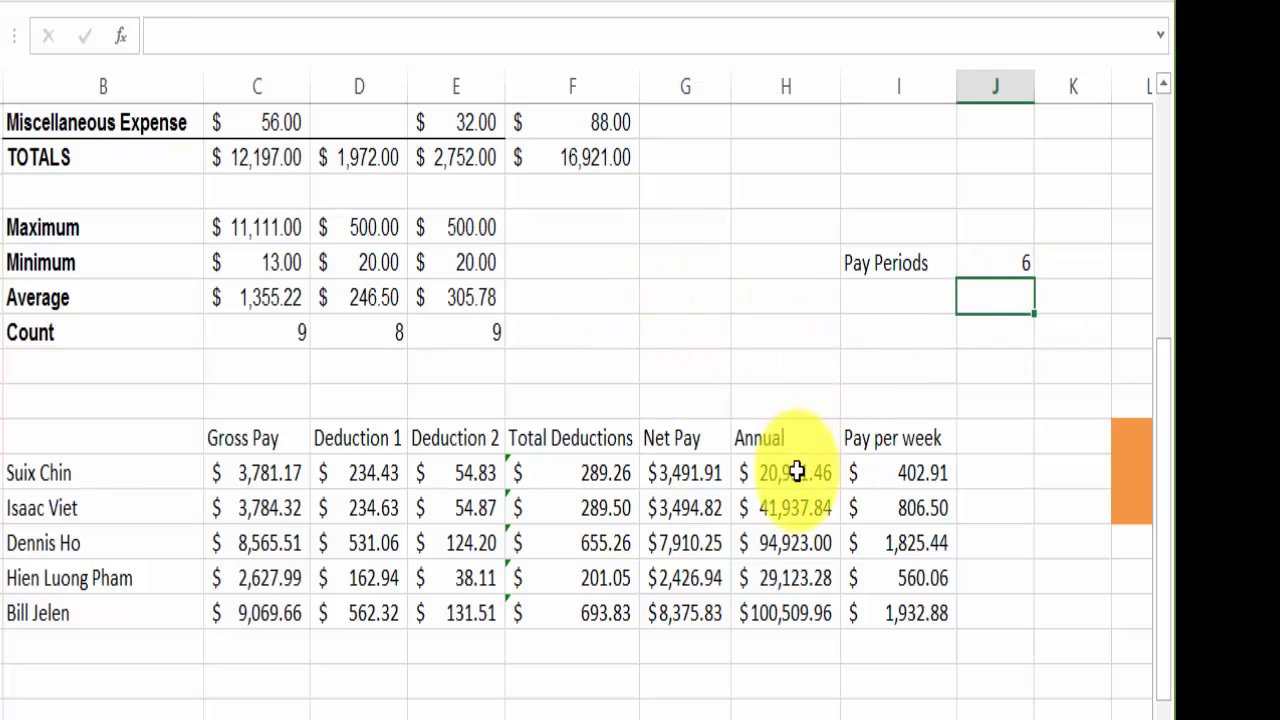
left_click(792, 472)
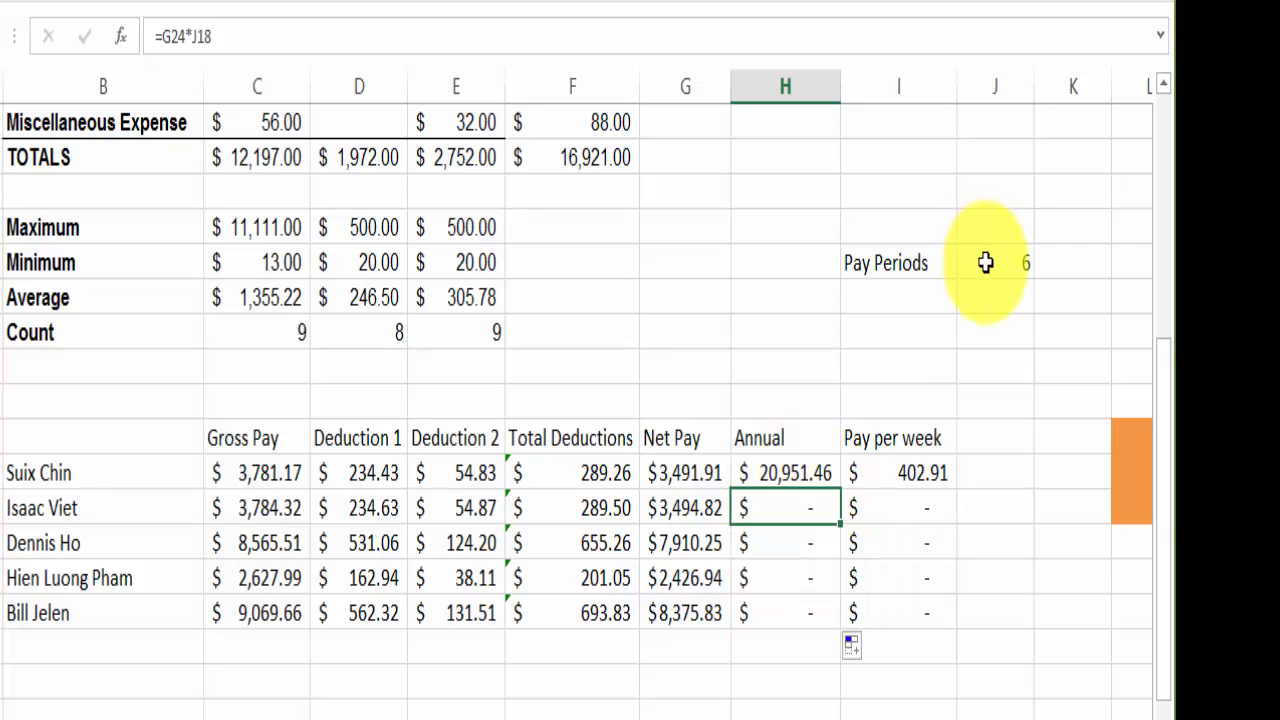
left_click(784, 472)
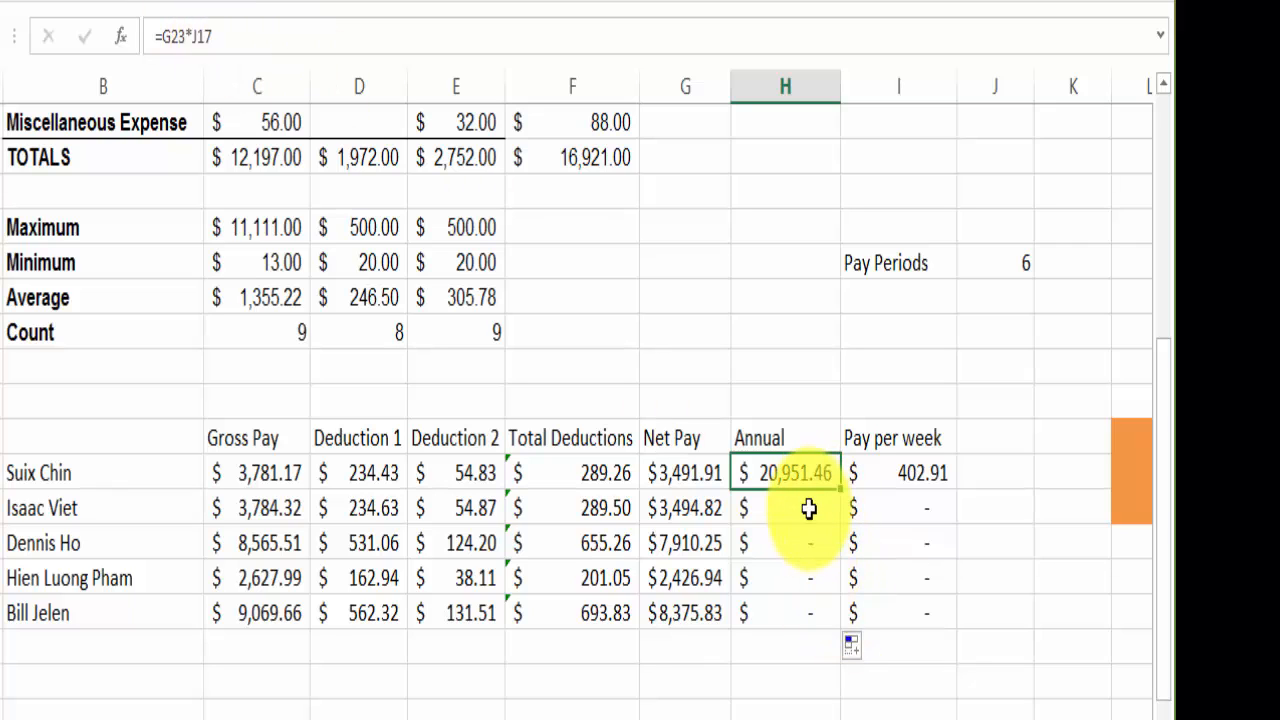
mouse_move(816, 516)
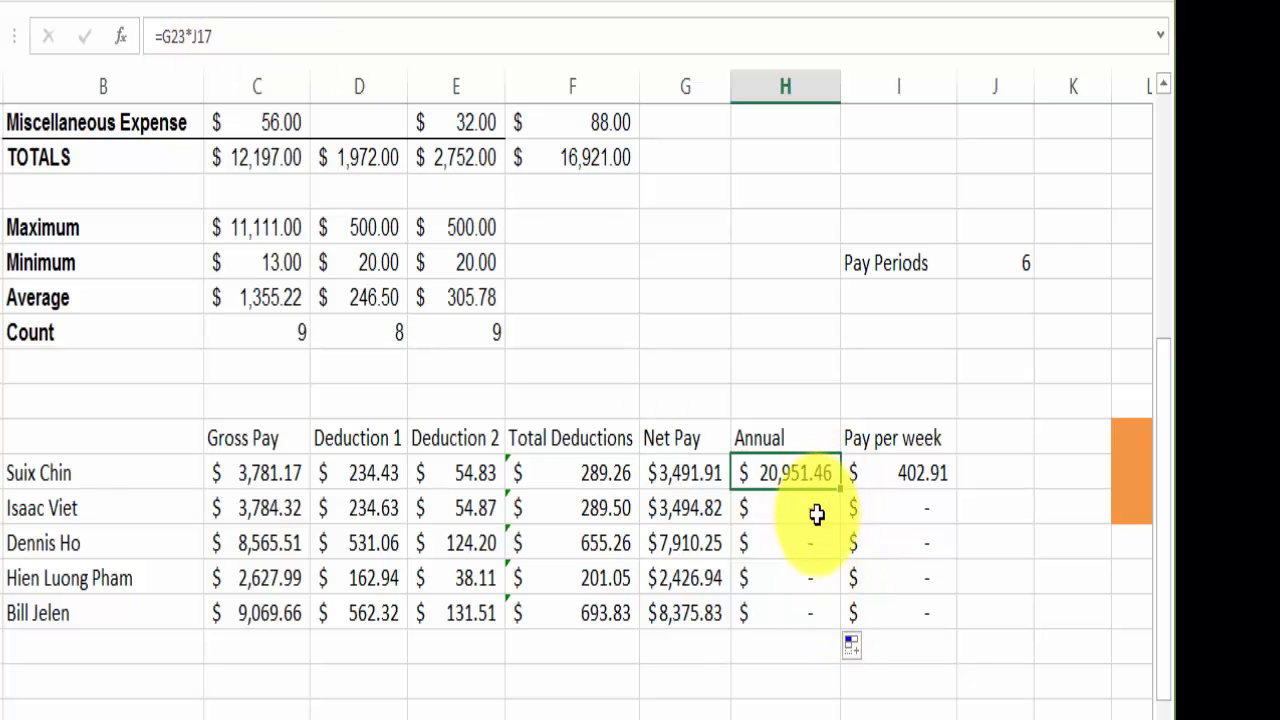
left_click(784, 544)
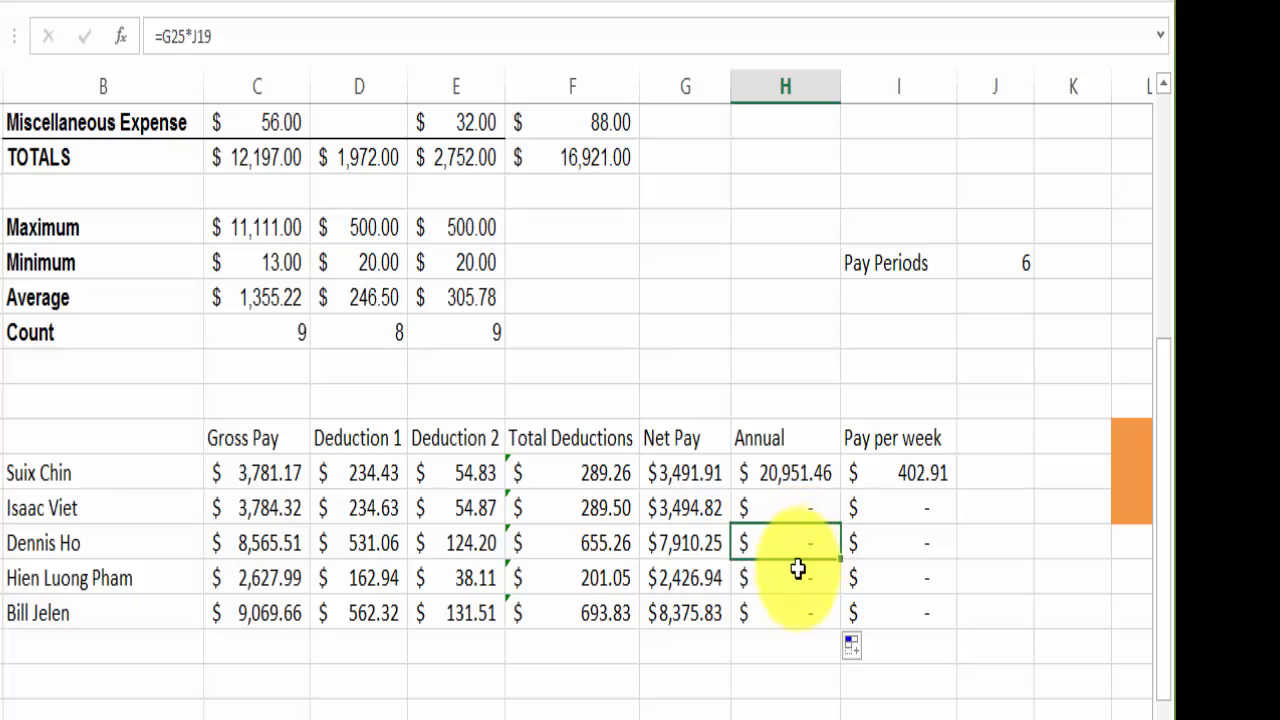
left_click(784, 576)
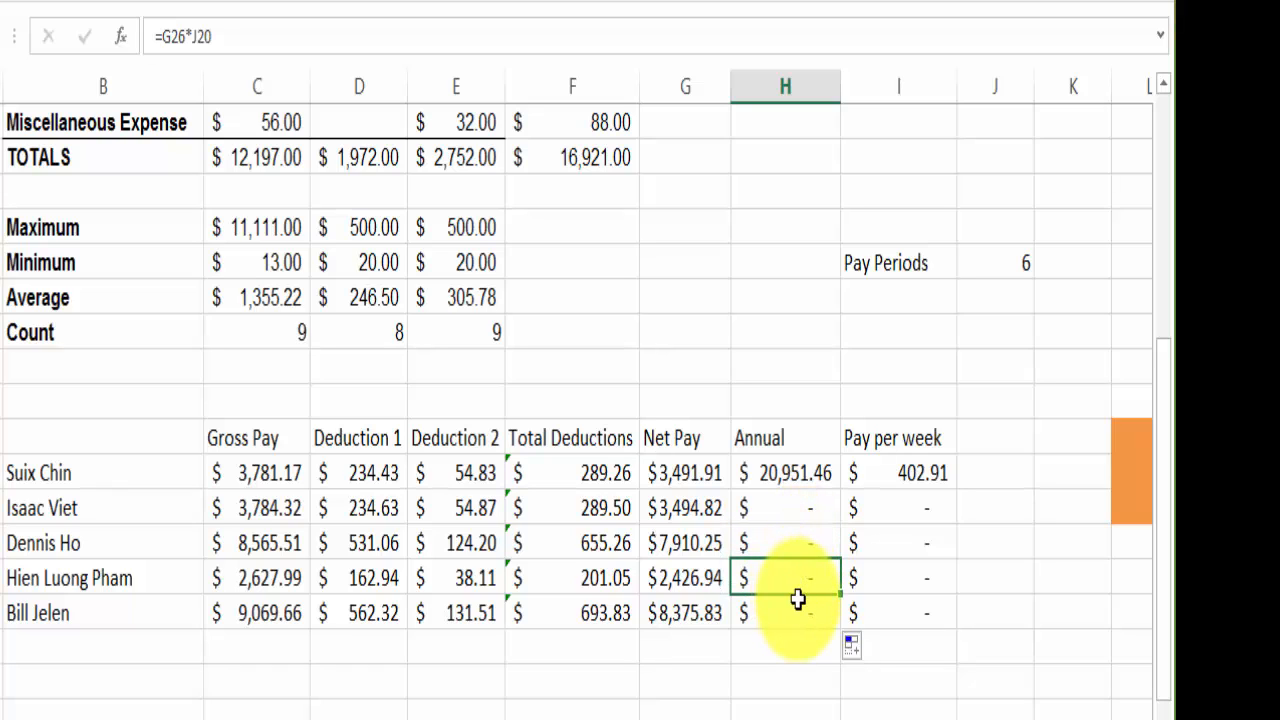